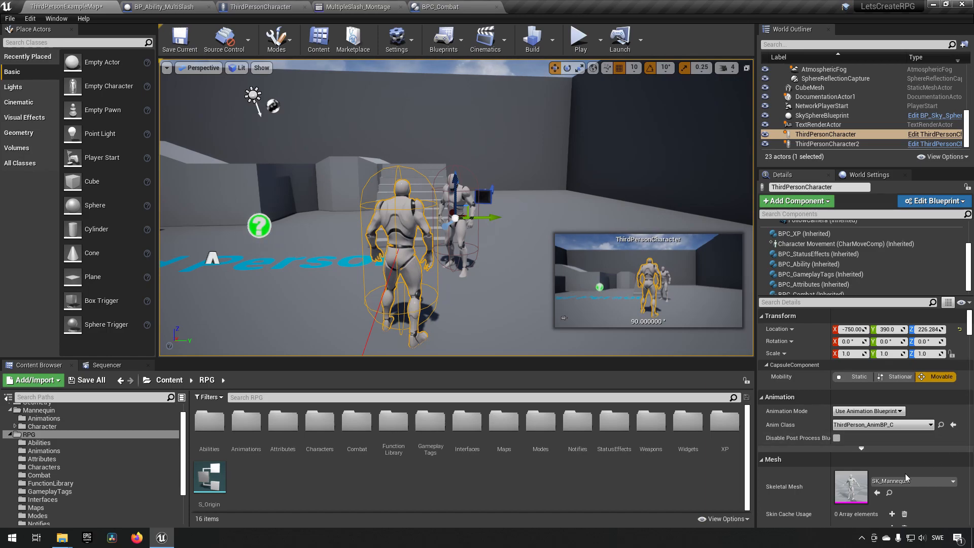
{"action": "mouse_move", "coordinate": [319, 432]}
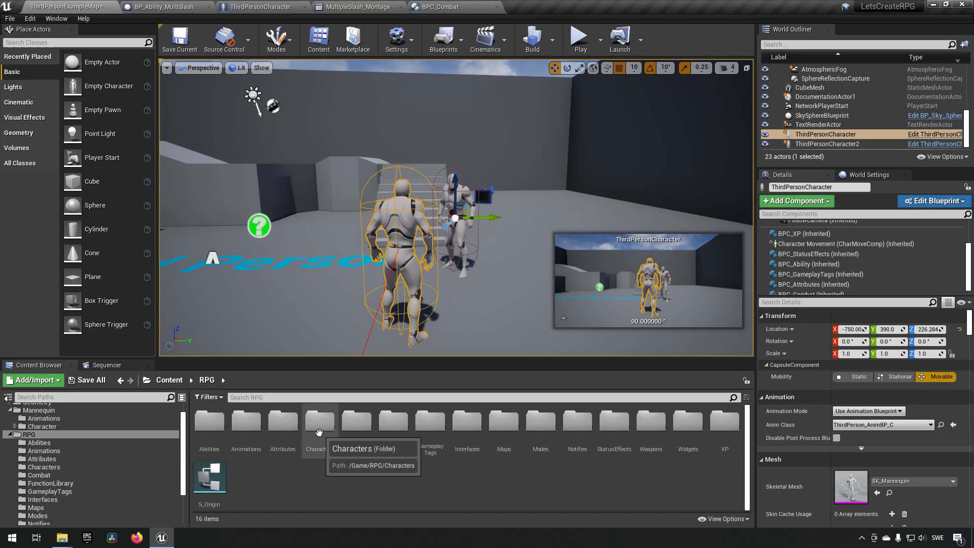
{"action": "mouse_move", "coordinate": [228, 427]}
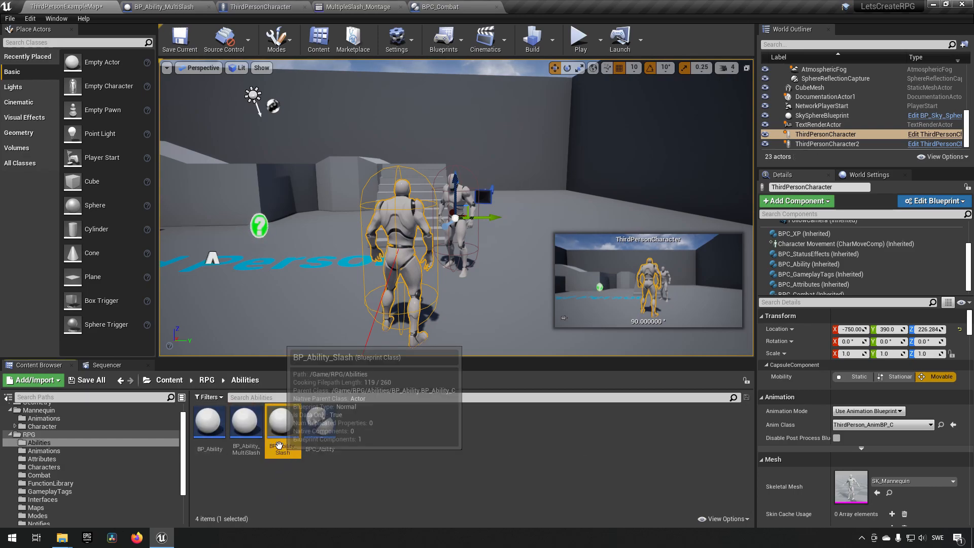
Step: Go back up to the RPG folder and open its Characters folder
{"action": "left_click", "coordinate": [207, 380]}
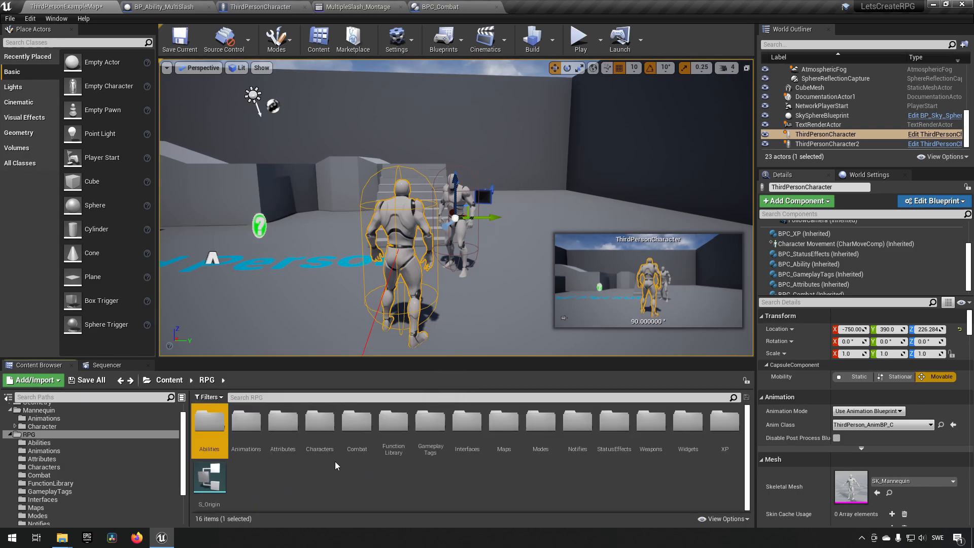
{"action": "double_click", "coordinate": [319, 421]}
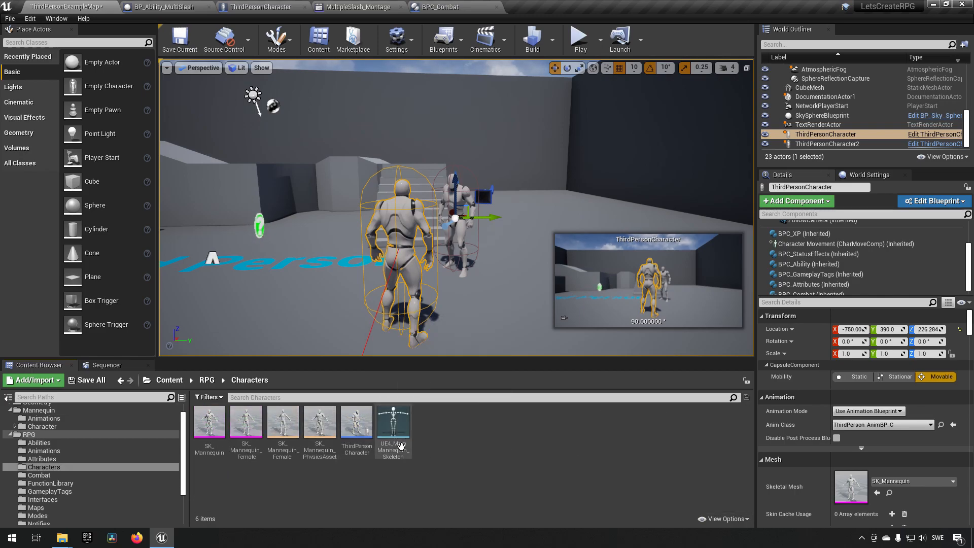
{"action": "mouse_move", "coordinate": [455, 467]}
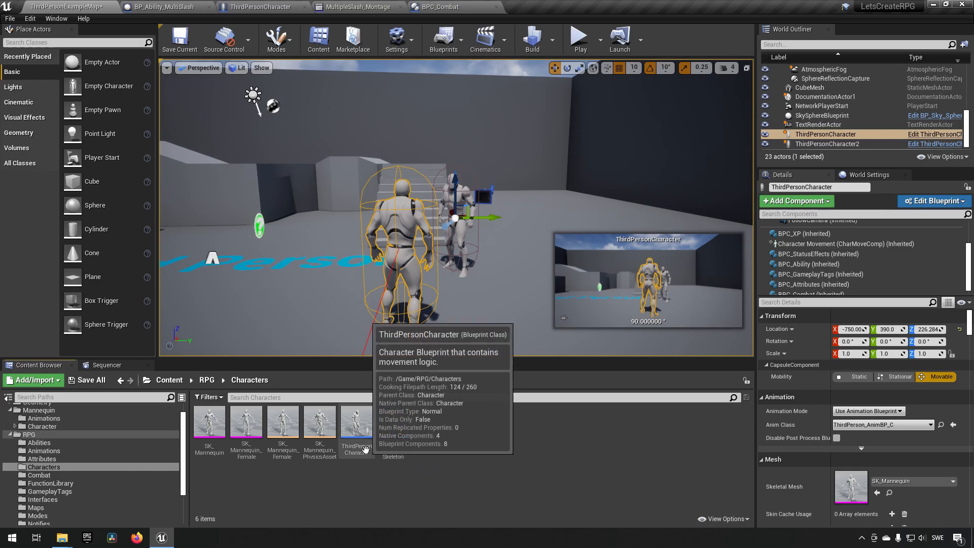
Step: Create BP_WarriorClass as a child blueprint of ThirdPersonCharacter and open it
{"action": "right_click", "coordinate": [356, 425]}
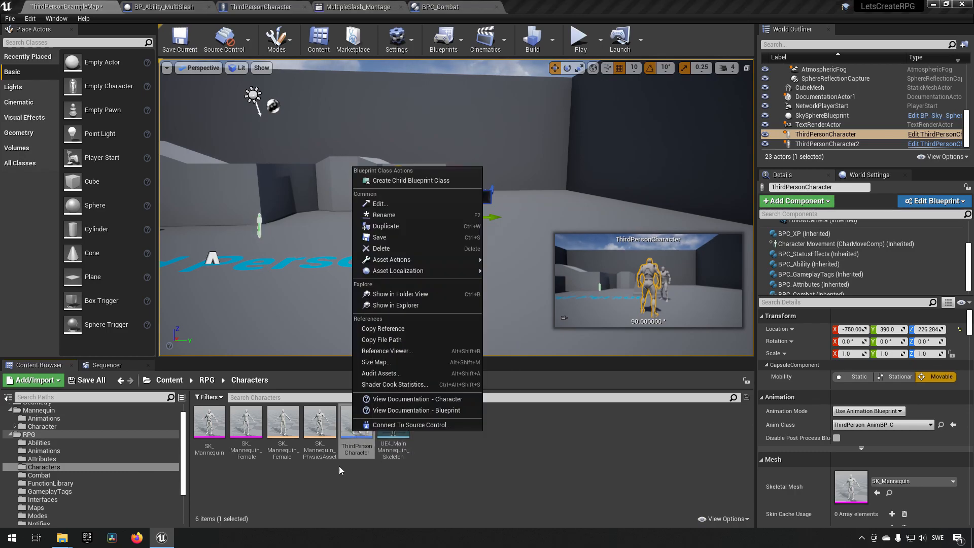
{"action": "mouse_move", "coordinate": [410, 181]}
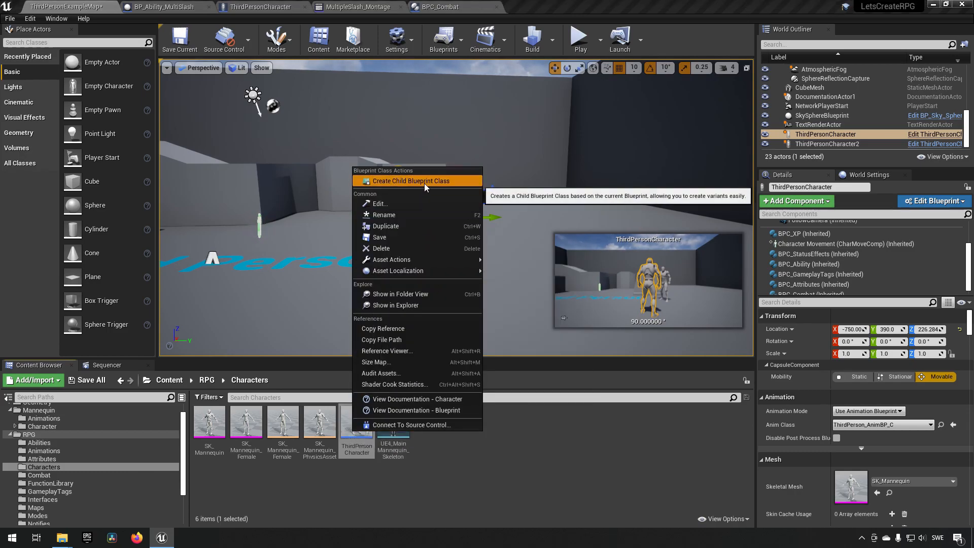
{"action": "left_click", "coordinate": [410, 180]}
{"action": "type", "text": "BP_WarriorClass"}
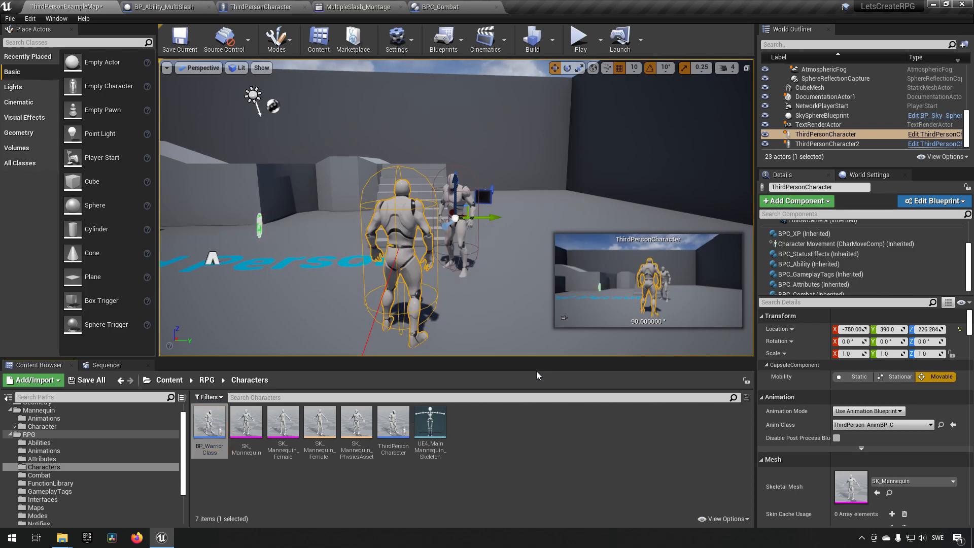
{"action": "double_click", "coordinate": [209, 419]}
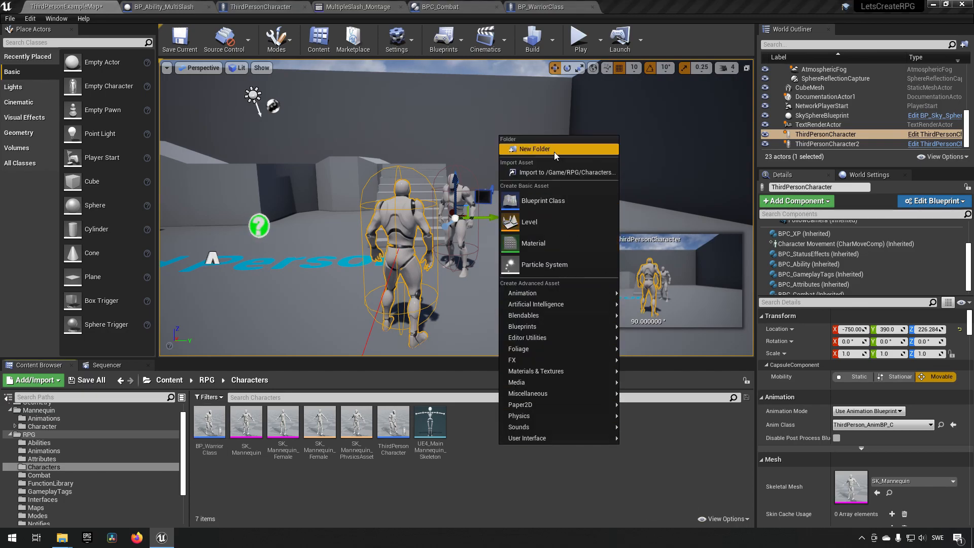
Step: Make a Warrior folder in Characters, move BP_WarriorClass into it, and open it
{"action": "left_click", "coordinate": [534, 149]}
{"action": "type", "text": "Warrior"}
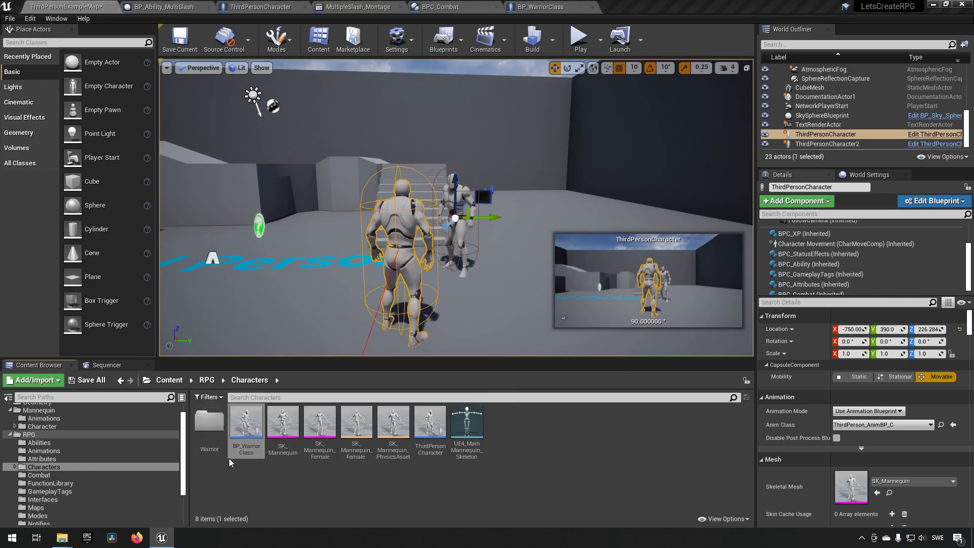
{"action": "double_click", "coordinate": [210, 426]}
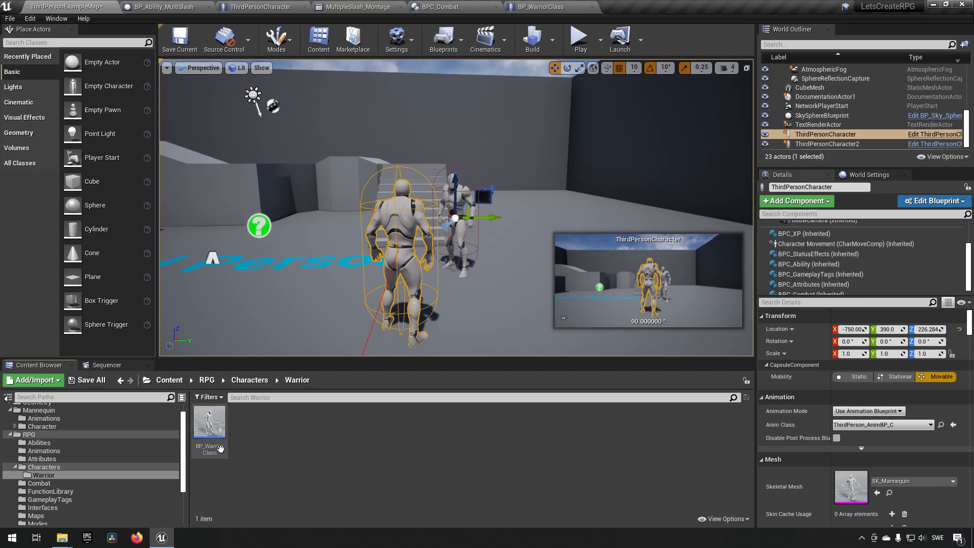
{"action": "mouse_move", "coordinate": [287, 456]}
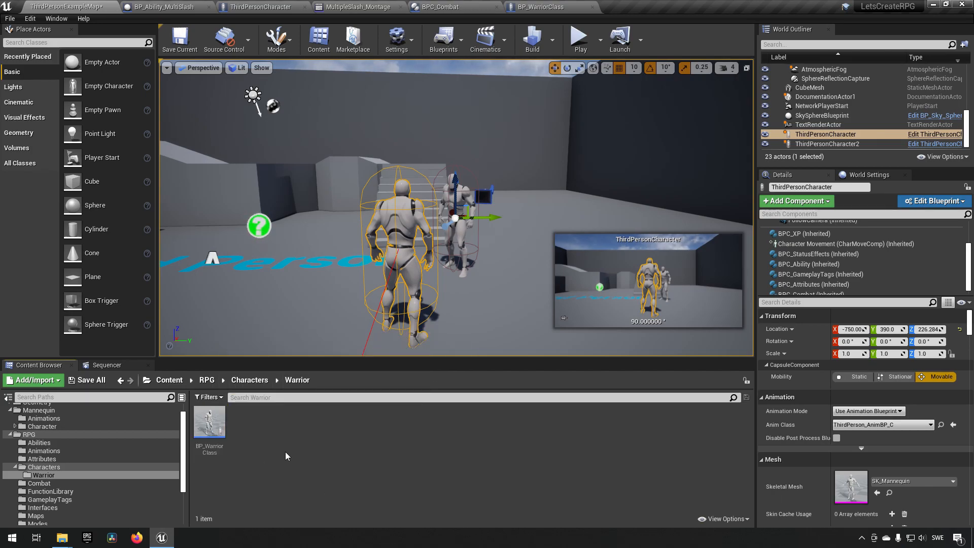
{"action": "mouse_move", "coordinate": [293, 462]}
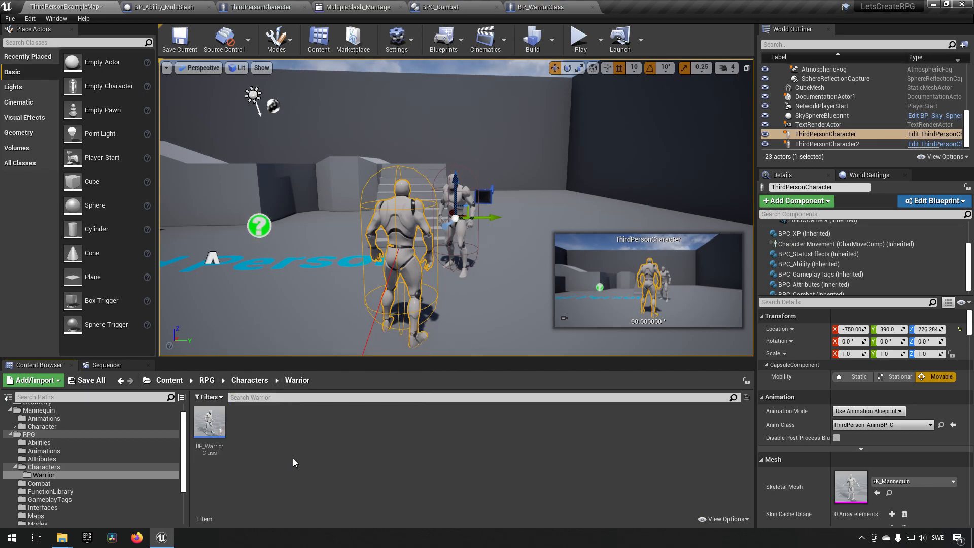
Step: Create a two-axis Blend Space asset named BS_Warrior in the Warrior folder
{"action": "right_click", "coordinate": [293, 462]}
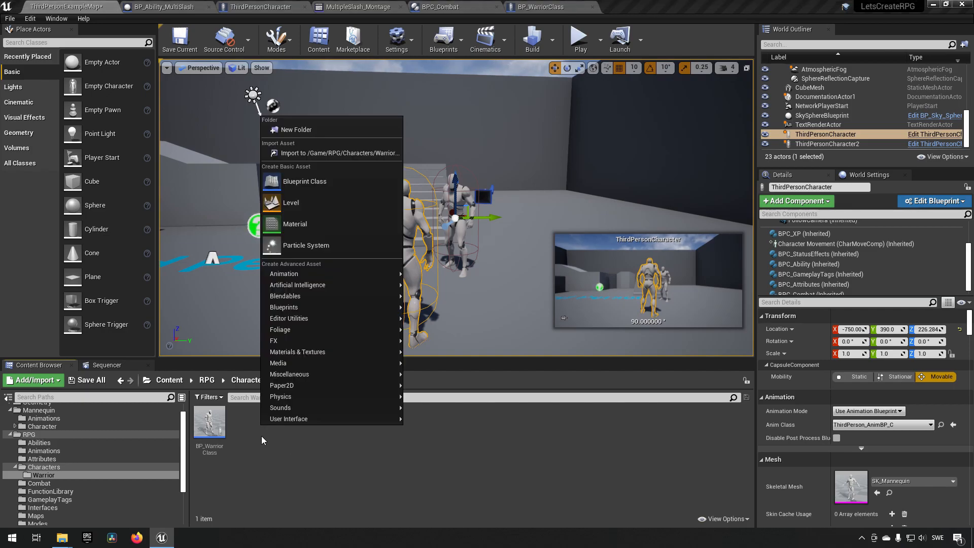
{"action": "left_click", "coordinate": [283, 273]}
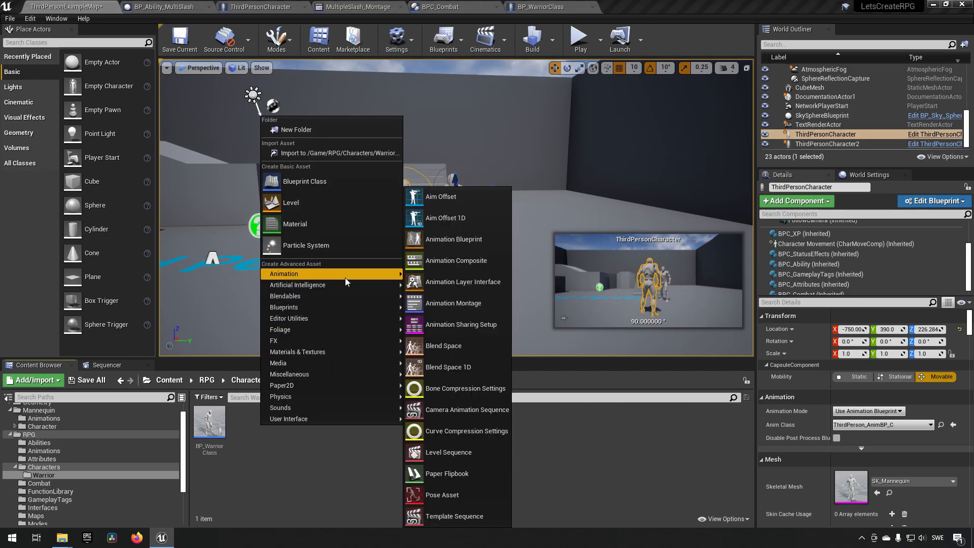
{"action": "mouse_move", "coordinate": [463, 281]}
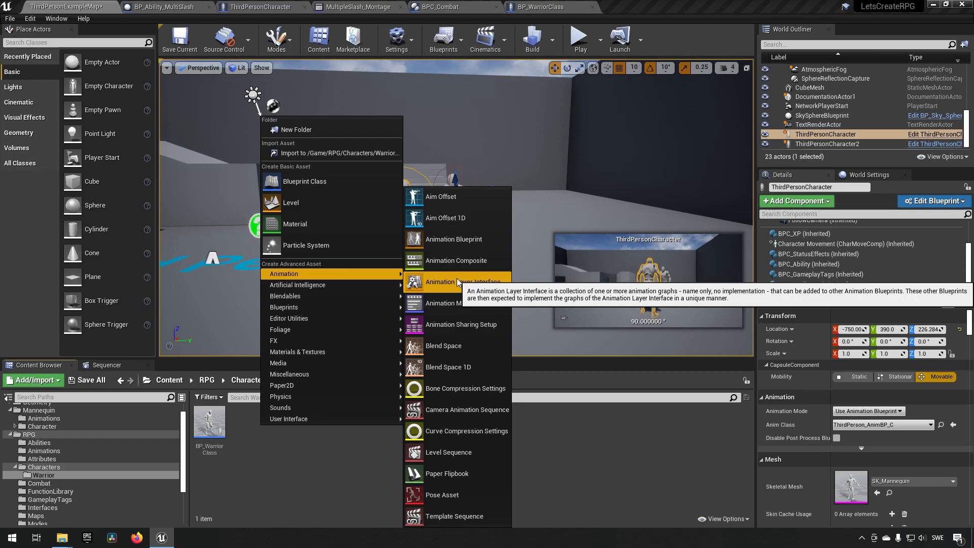
{"action": "mouse_move", "coordinate": [448, 366]}
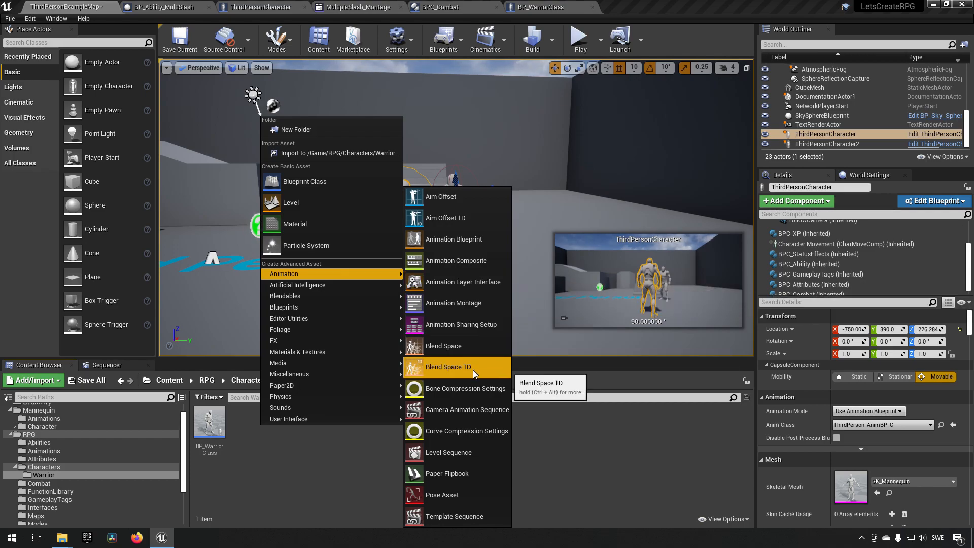
{"action": "mouse_move", "coordinate": [443, 345]}
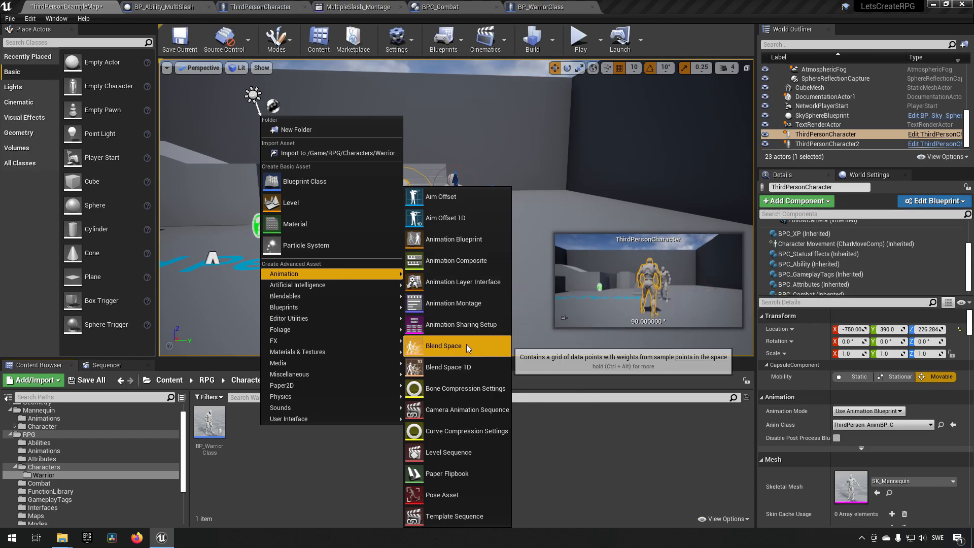
{"action": "left_click", "coordinate": [443, 346]}
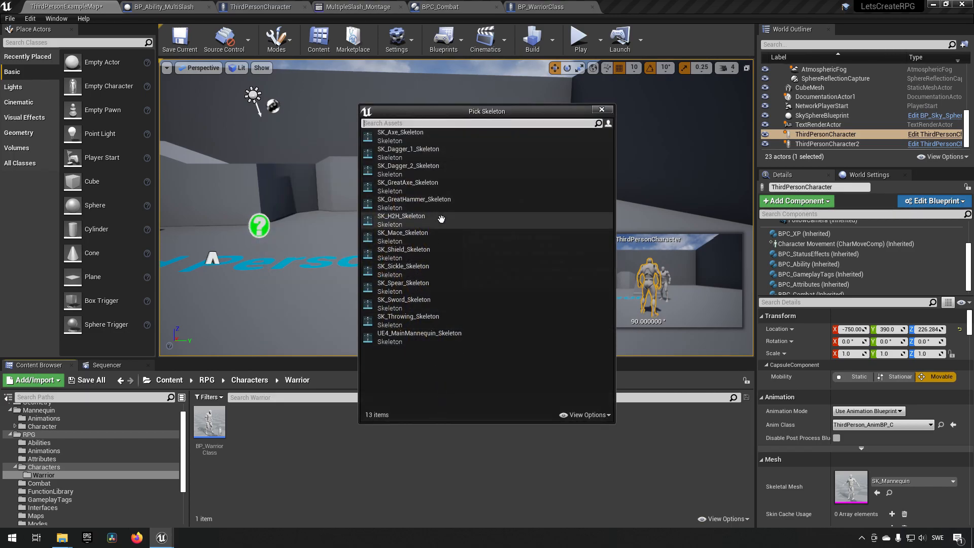
{"action": "mouse_move", "coordinate": [459, 289]}
{"action": "type", "text": "BS_"}
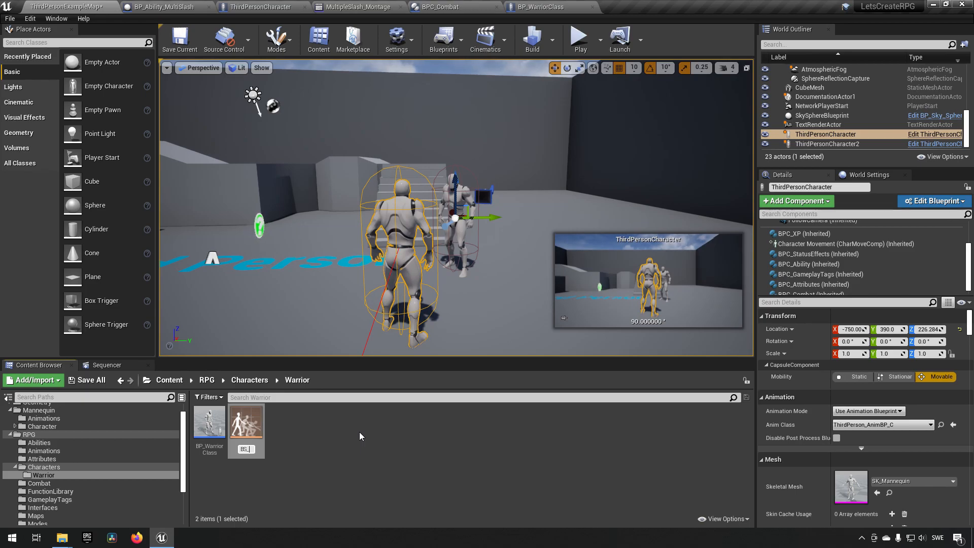
{"action": "left_click", "coordinate": [246, 426]}
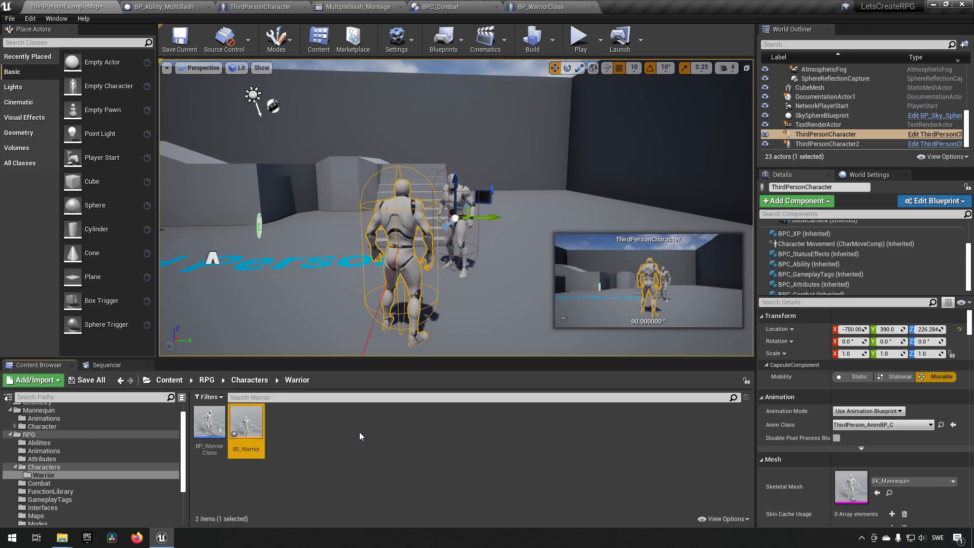
Step: Open BS_Warrior and place GreatSwordWalkBackward as its first blend sample
{"action": "double_click", "coordinate": [246, 419]}
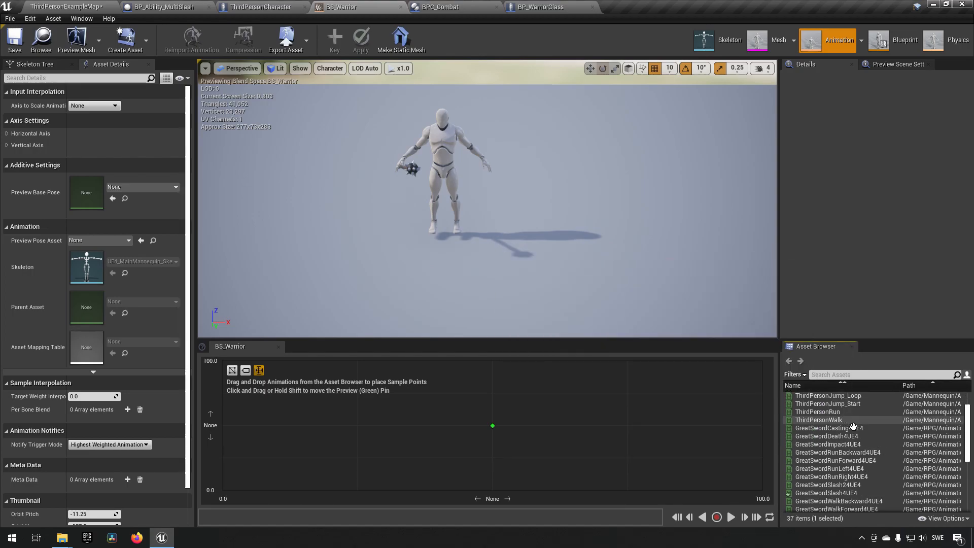
{"action": "scroll", "scroll_direction": "up", "scroll_amount": 3}
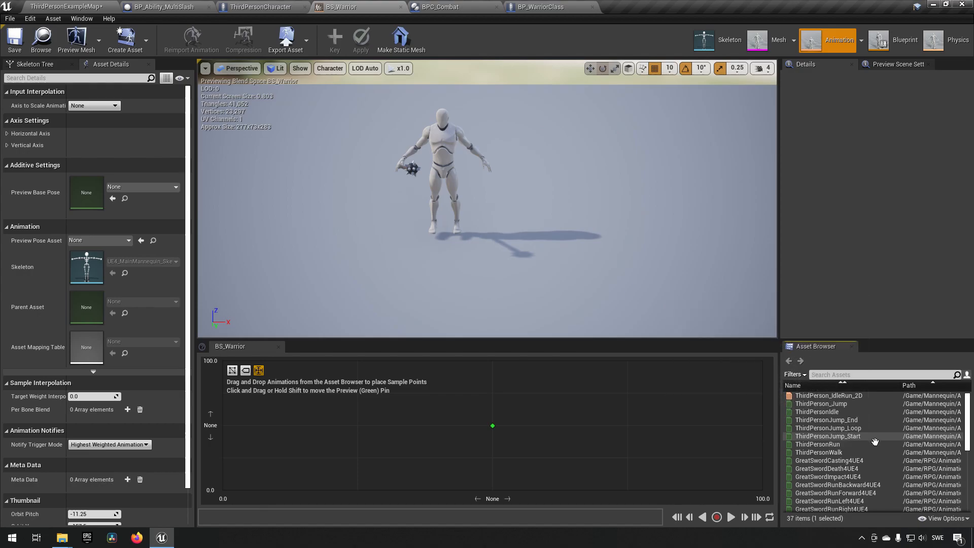
{"action": "scroll", "scroll_direction": "down", "scroll_amount": 3}
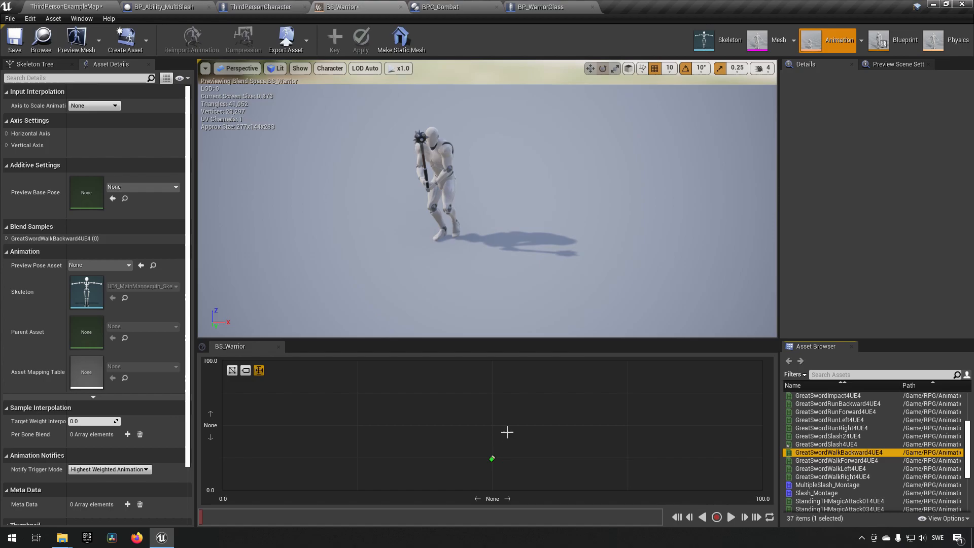
{"action": "left_click", "coordinate": [731, 517]}
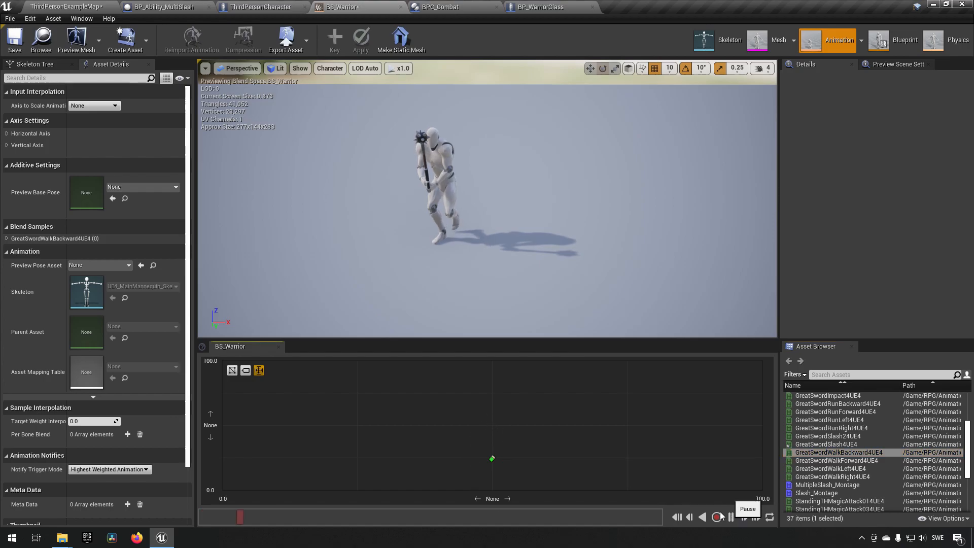
{"action": "left_click", "coordinate": [716, 517]}
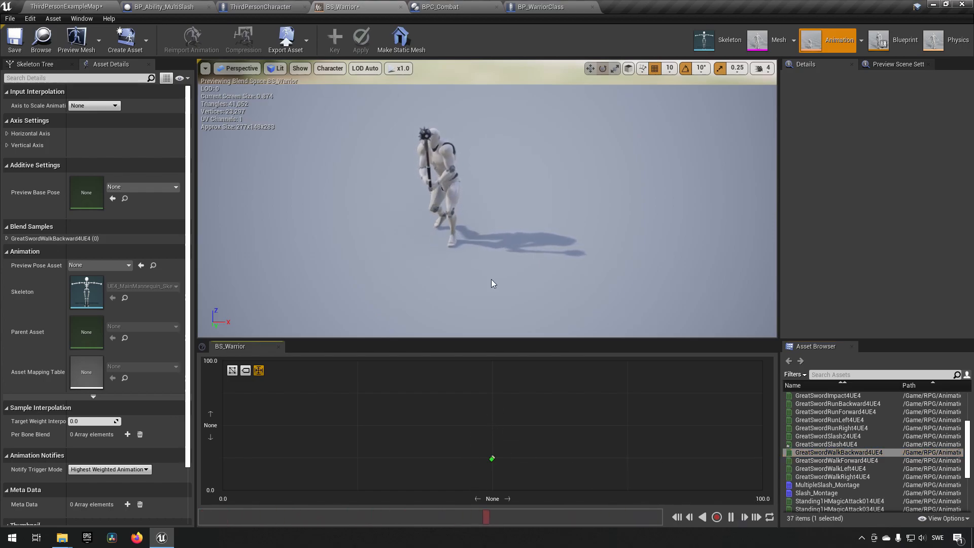
{"action": "mouse_move", "coordinate": [845, 477]}
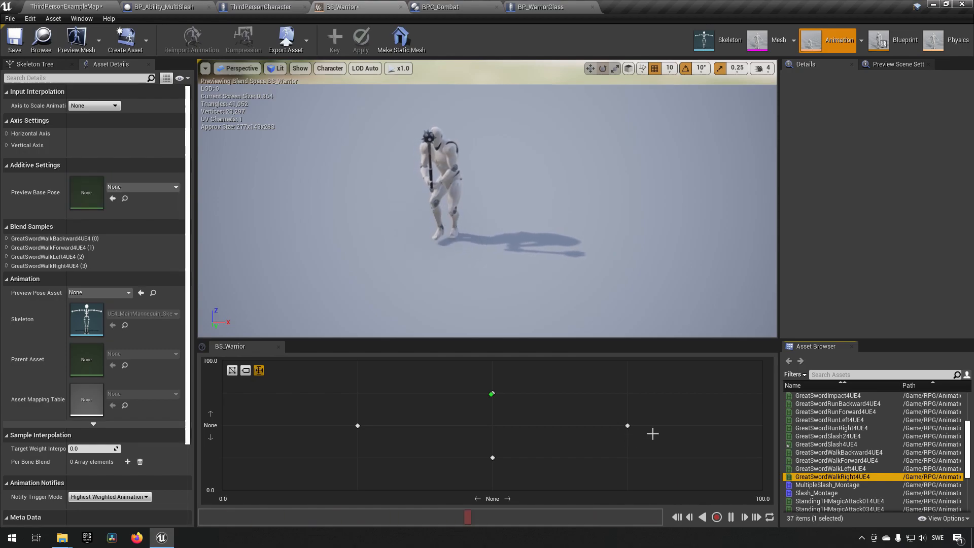
{"action": "mouse_move", "coordinate": [828, 420]}
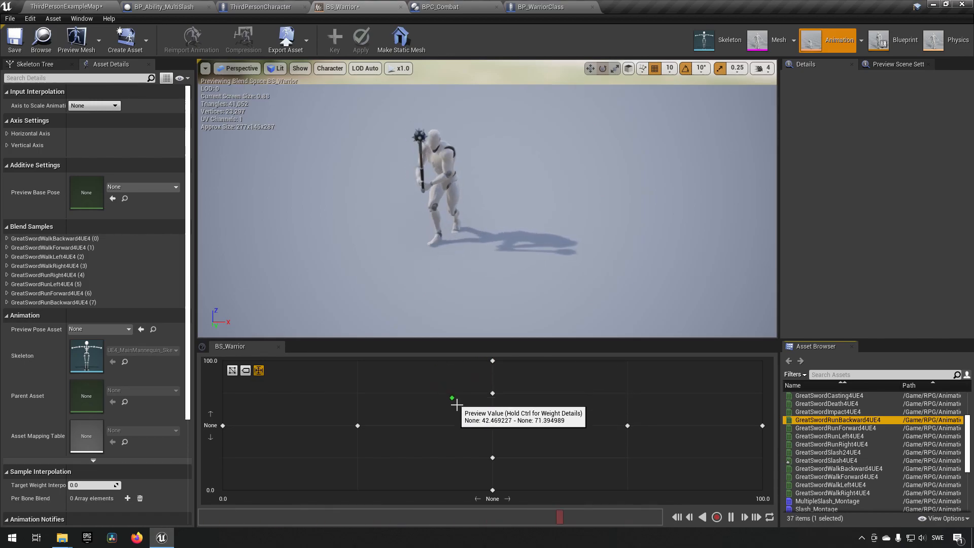
{"action": "mouse_move", "coordinate": [576, 412]}
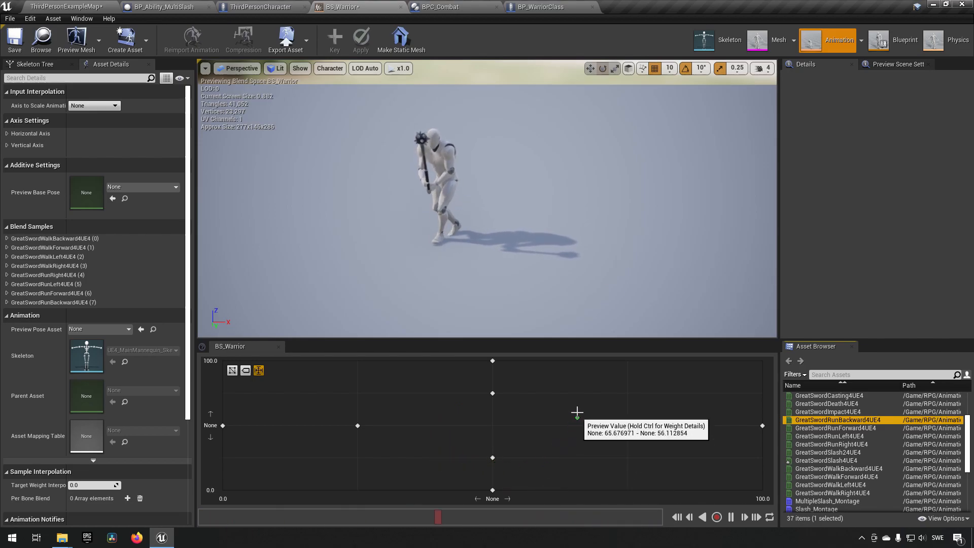
{"action": "mouse_move", "coordinate": [493, 372]}
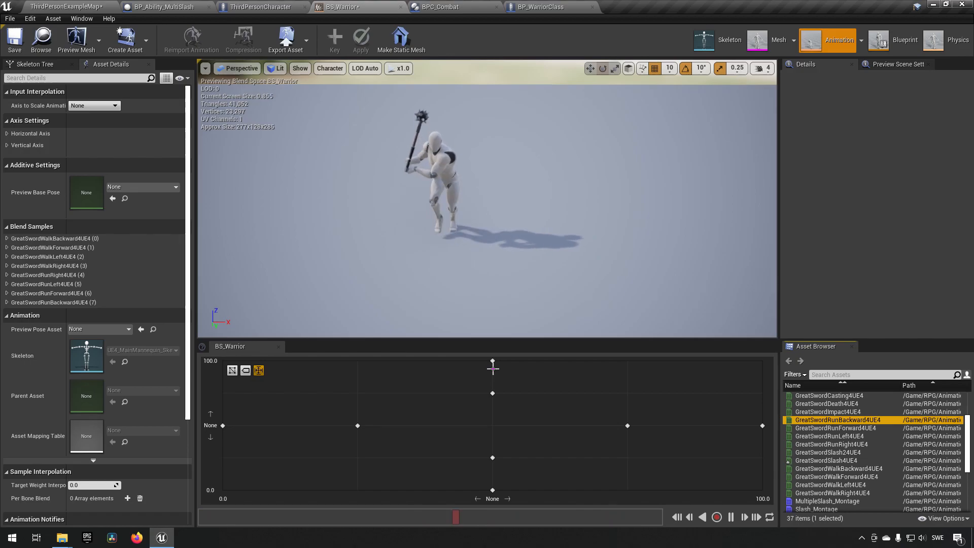
{"action": "mouse_move", "coordinate": [484, 380]}
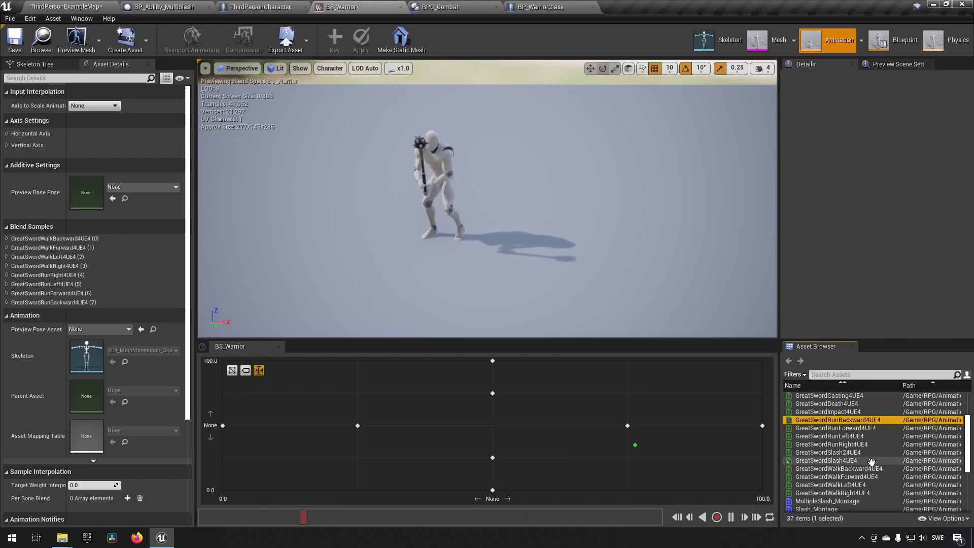
{"action": "scroll", "scroll_direction": "up", "scroll_amount": 3}
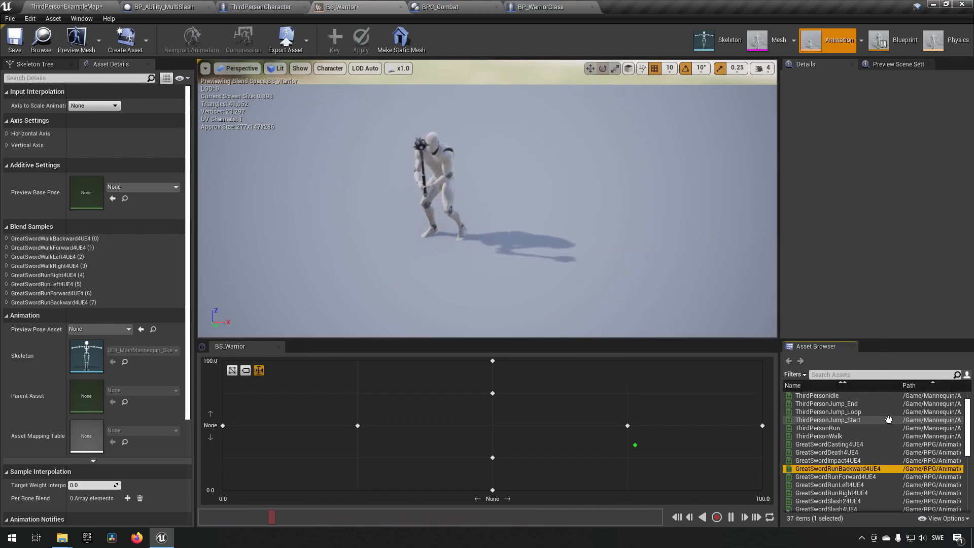
{"action": "scroll", "scroll_direction": "down", "scroll_amount": 3}
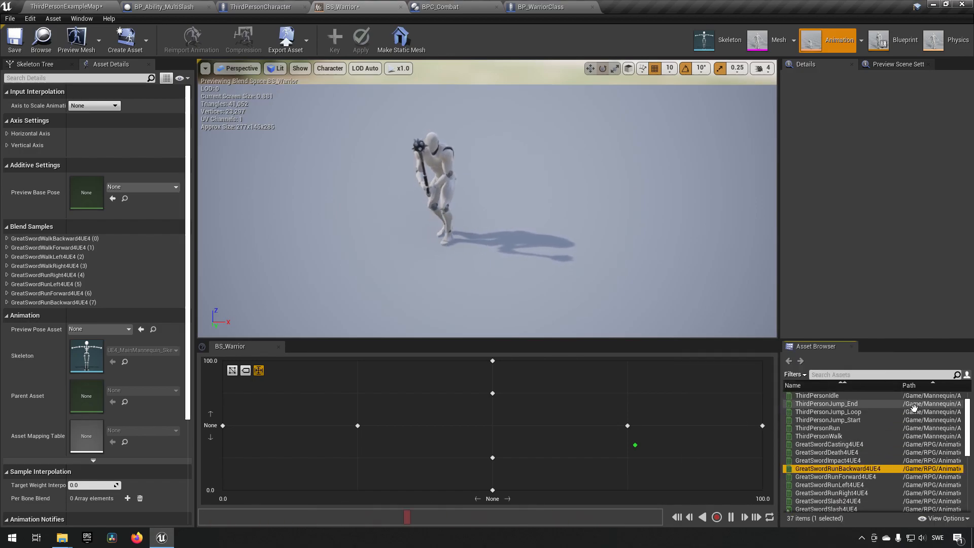
{"action": "scroll", "scroll_direction": "down", "scroll_amount": 3}
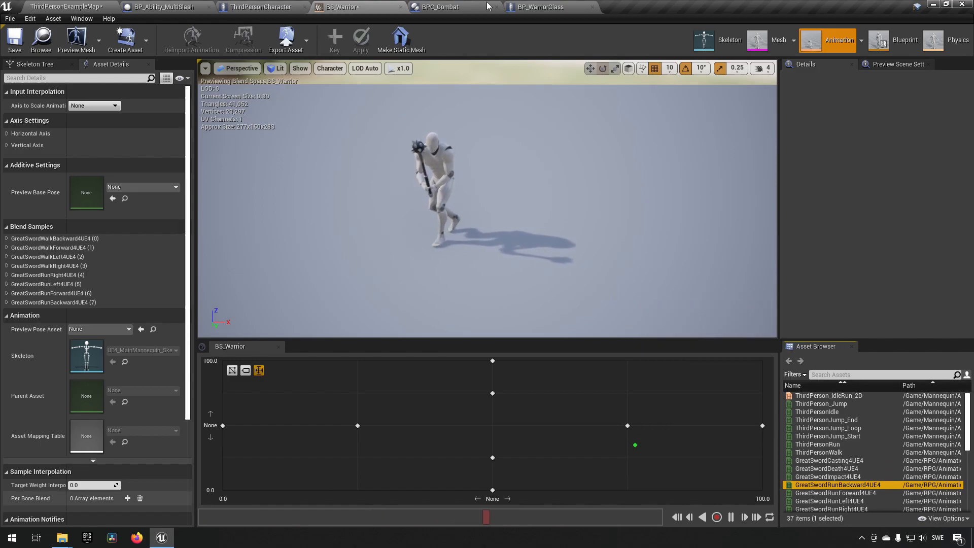
Step: Import GreatSwordIdle4UE4 and StandingIdle4UE4 into RPG Animations using UE4_MainMannequin_Skeleton
{"action": "left_click", "coordinate": [62, 6]}
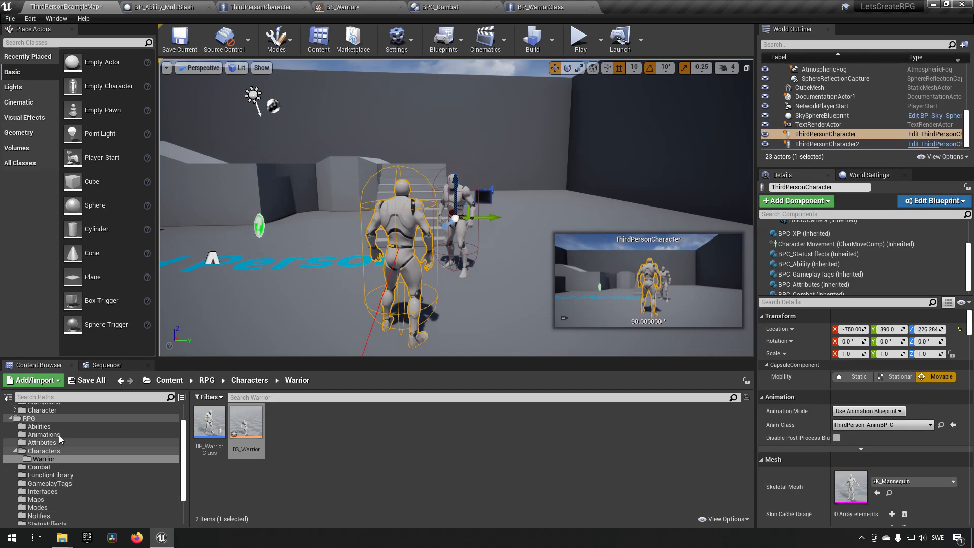
{"action": "left_click", "coordinate": [43, 434]}
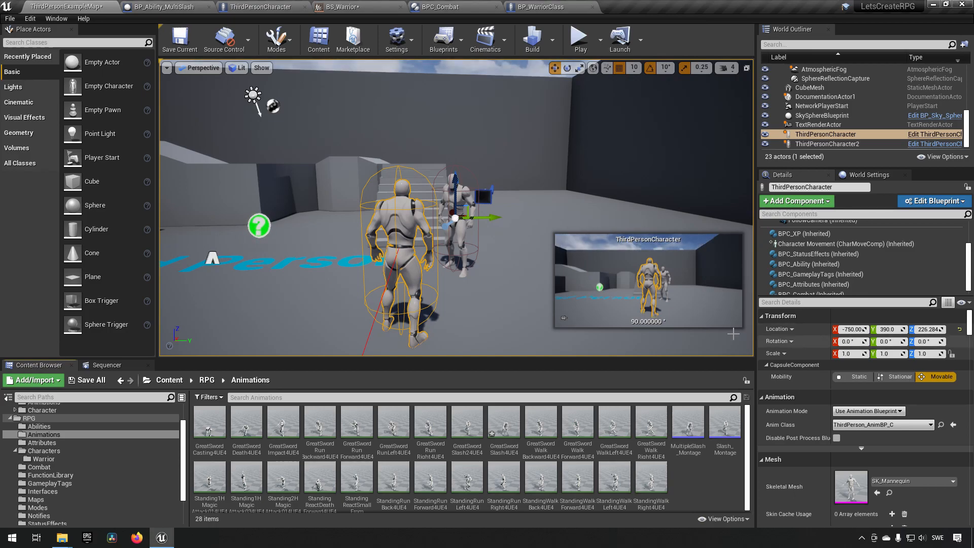
{"action": "mouse_move", "coordinate": [61, 537]}
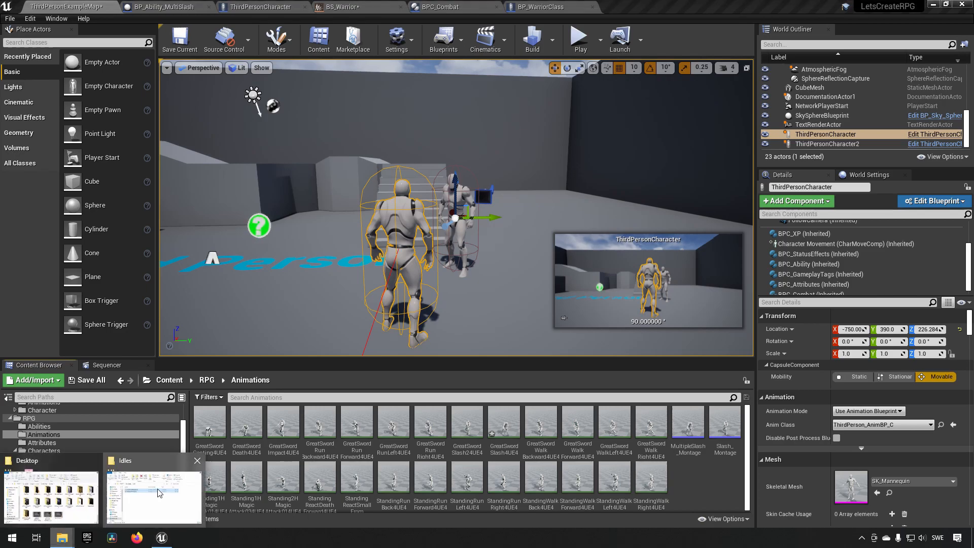
{"action": "left_click", "coordinate": [152, 491]}
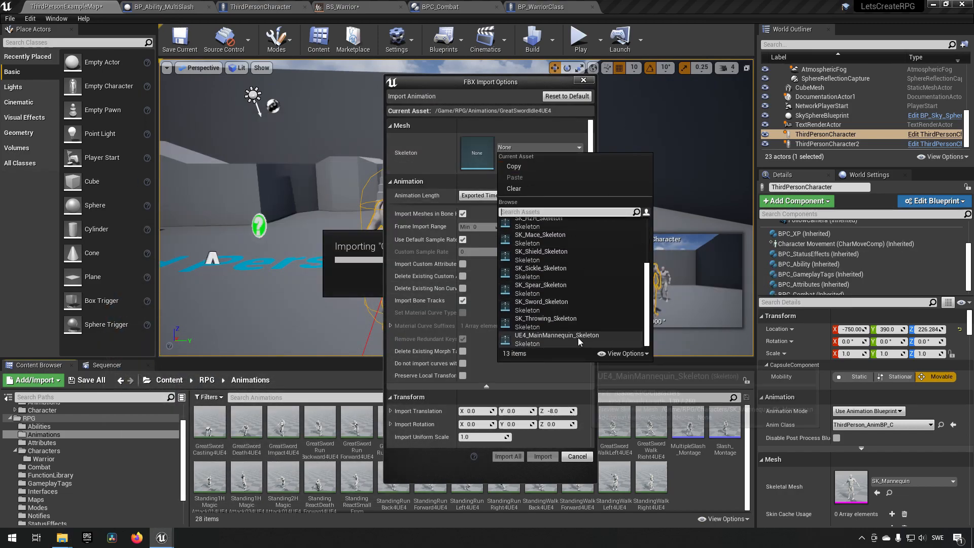
{"action": "left_click", "coordinate": [557, 335]}
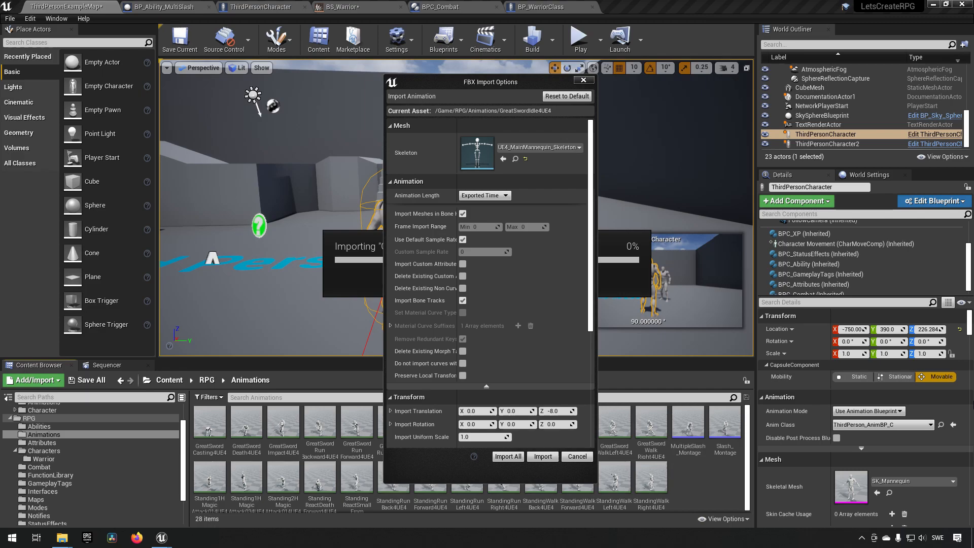
{"action": "left_click", "coordinate": [506, 456]}
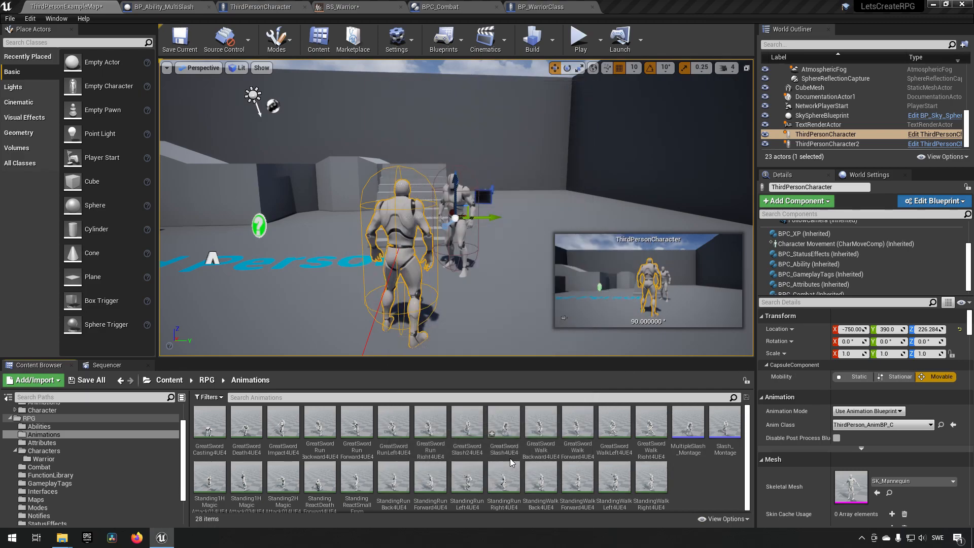
{"action": "left_click", "coordinate": [356, 479]}
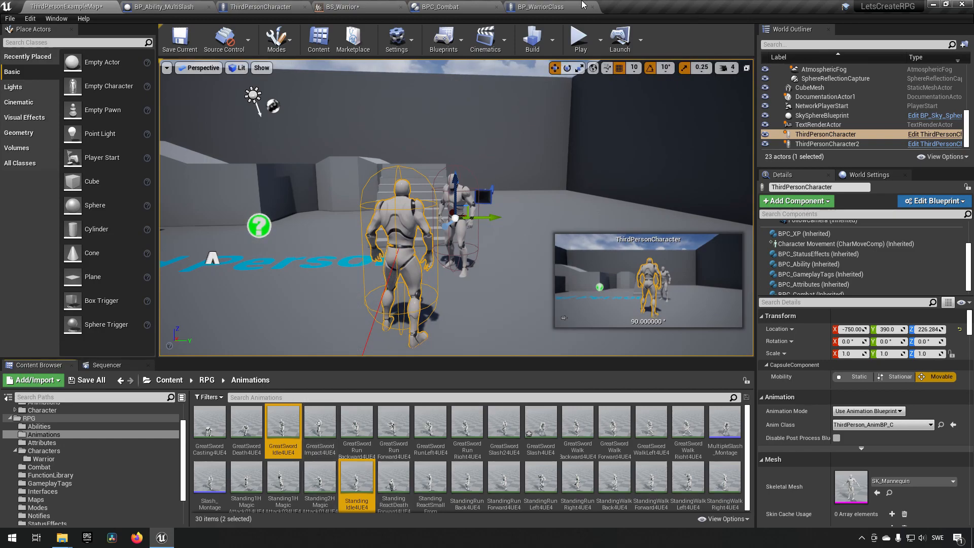
{"action": "mouse_move", "coordinate": [340, 6]}
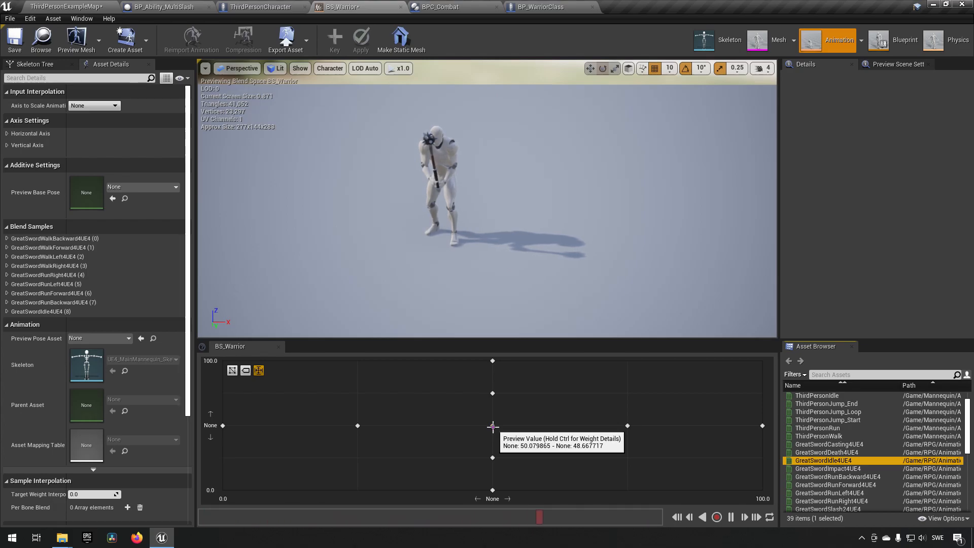
{"action": "mouse_move", "coordinate": [545, 460]}
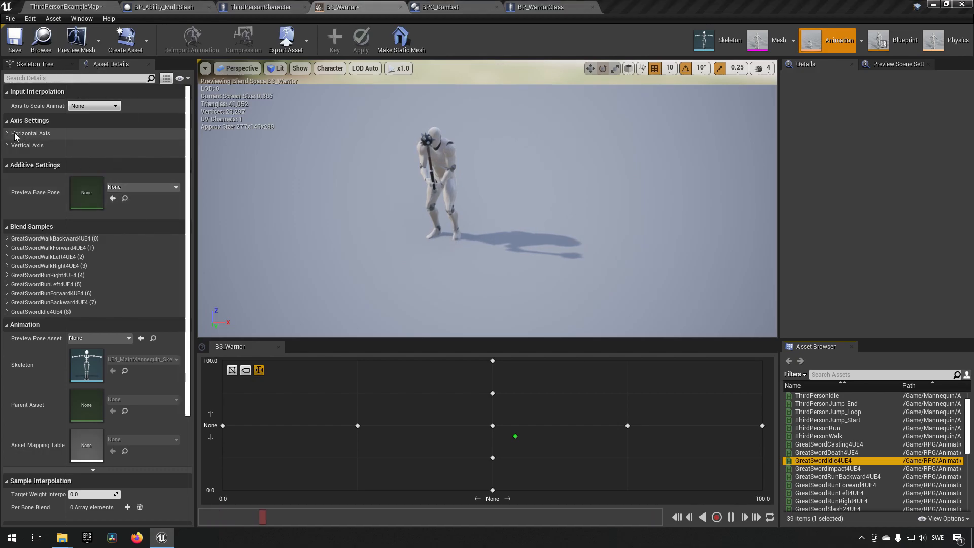
Step: Name BS_Warrior's axes RightSpeed and ForwardSpeed, each ranging from -600 to 600
{"action": "left_click", "coordinate": [30, 133]}
{"action": "type", "text": "Right"}
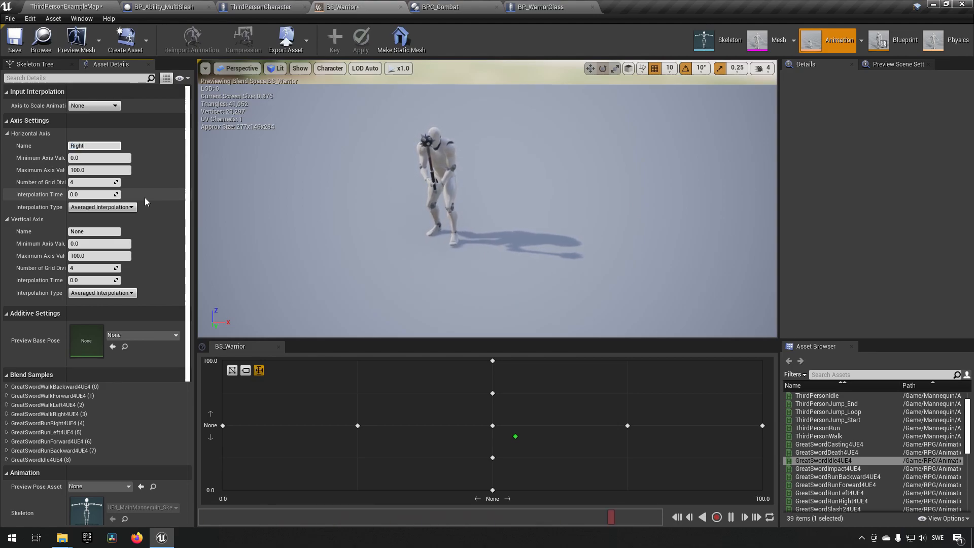
{"action": "type", "text": "Speed"}
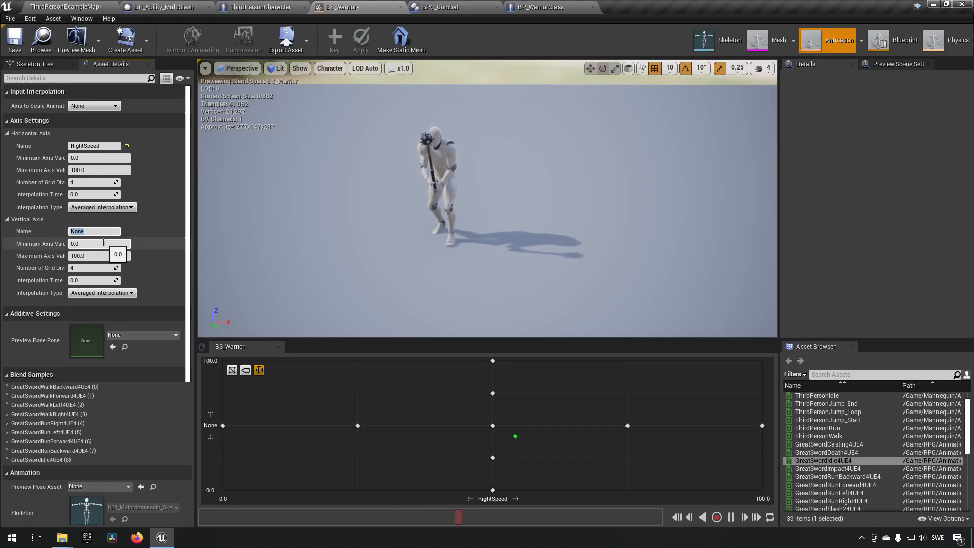
{"action": "type", "text": "ForwardSpeed"}
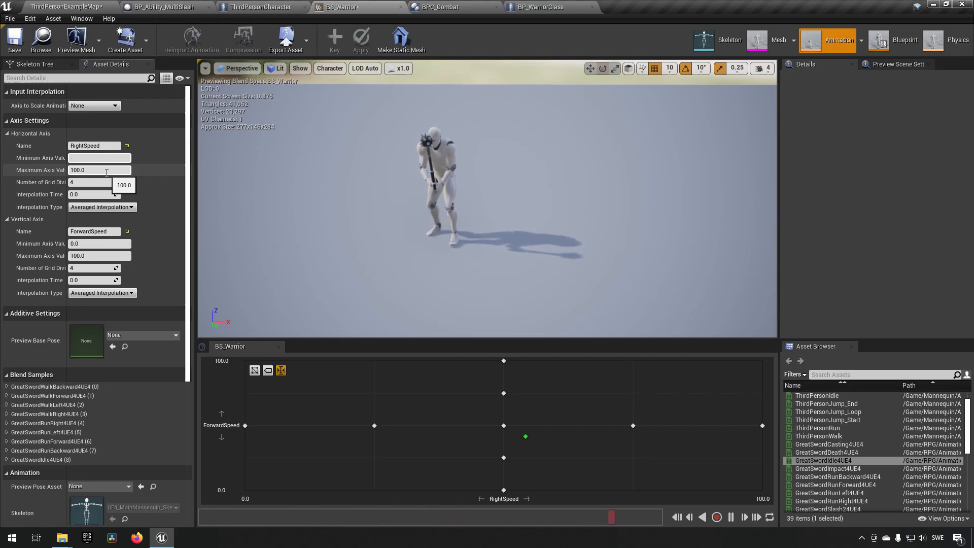
{"action": "type", "text": "-600.0"}
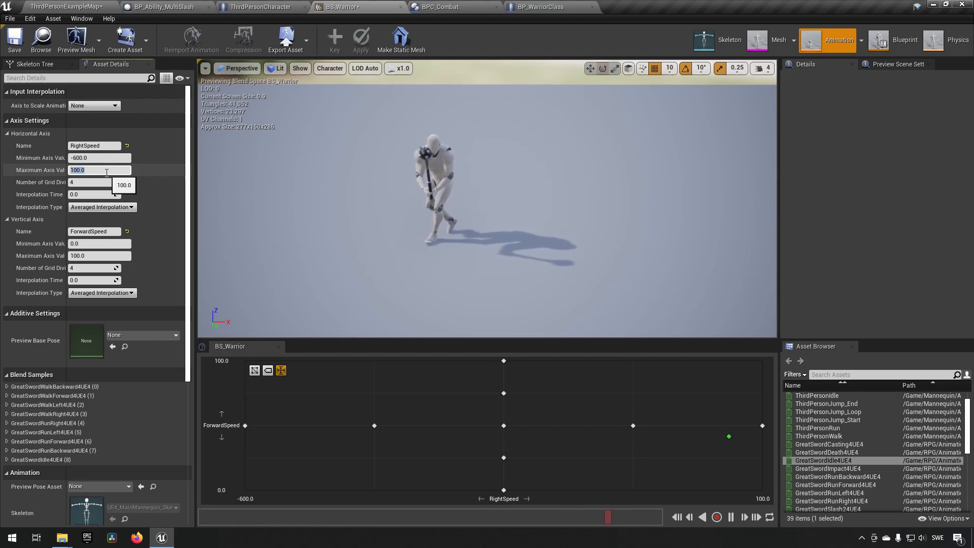
{"action": "type", "text": "600.0"}
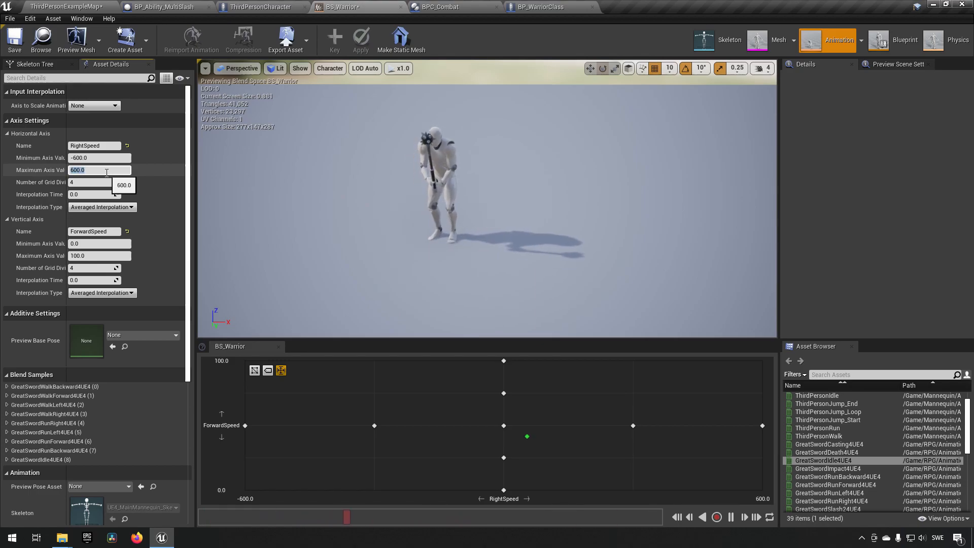
{"action": "left_click", "coordinate": [100, 243]}
{"action": "type", "text": "-600"}
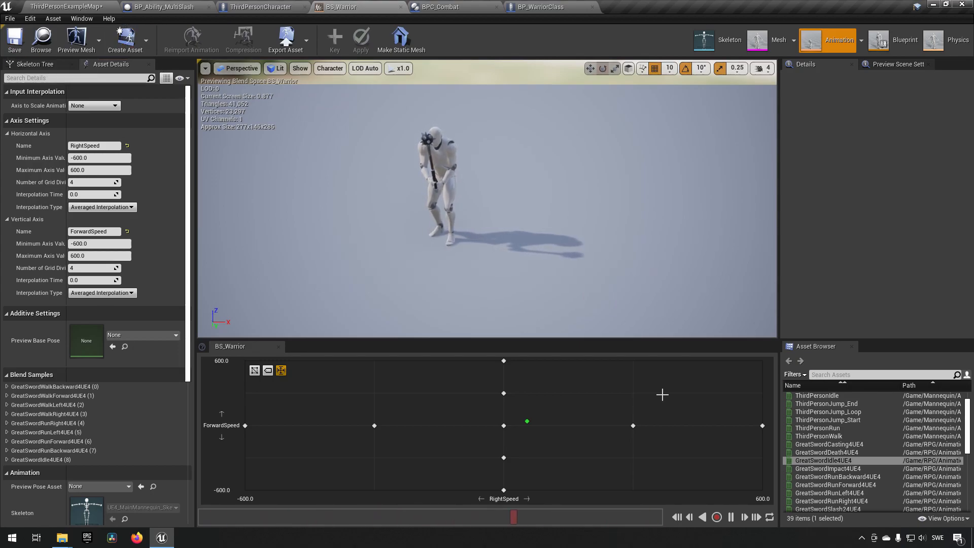
{"action": "mouse_move", "coordinate": [285, 39]}
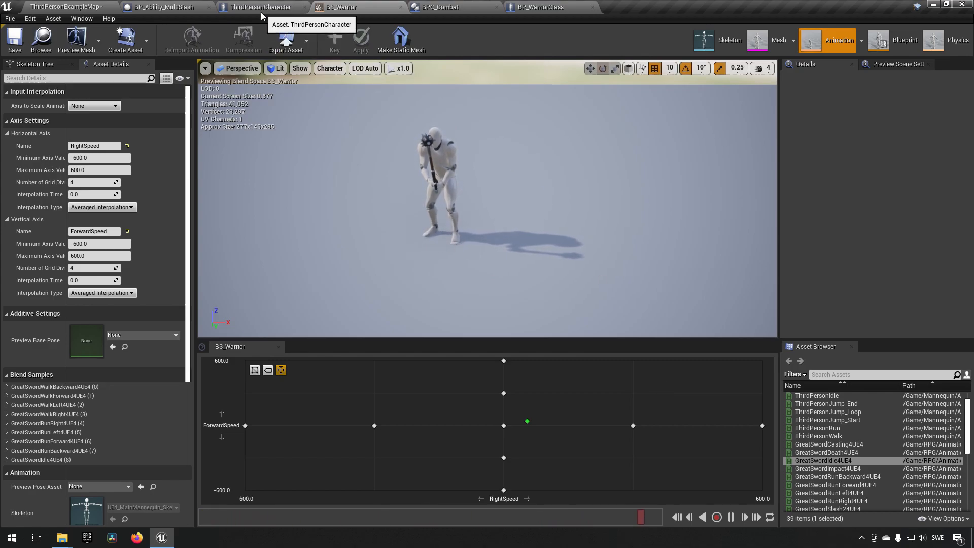
Step: Follow ThirdPersonCharacter's Anim Class to ThirdPerson_AnimBP and open it
{"action": "left_click", "coordinate": [261, 6]}
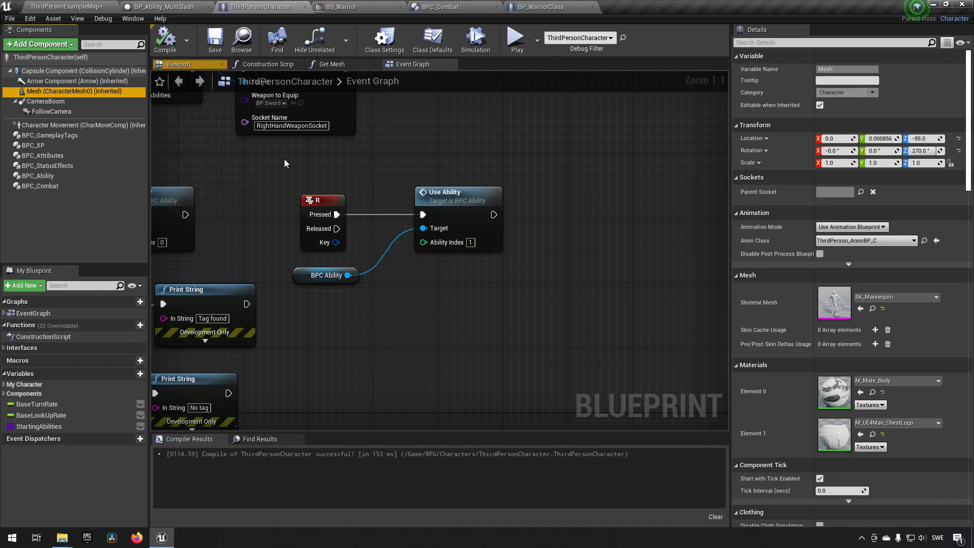
{"action": "mouse_move", "coordinate": [924, 240]}
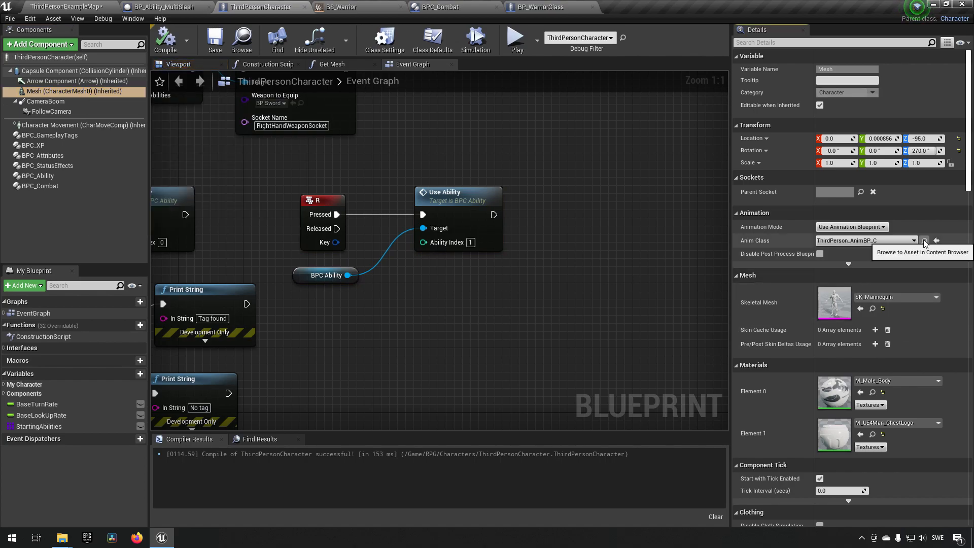
{"action": "left_click", "coordinate": [924, 241]}
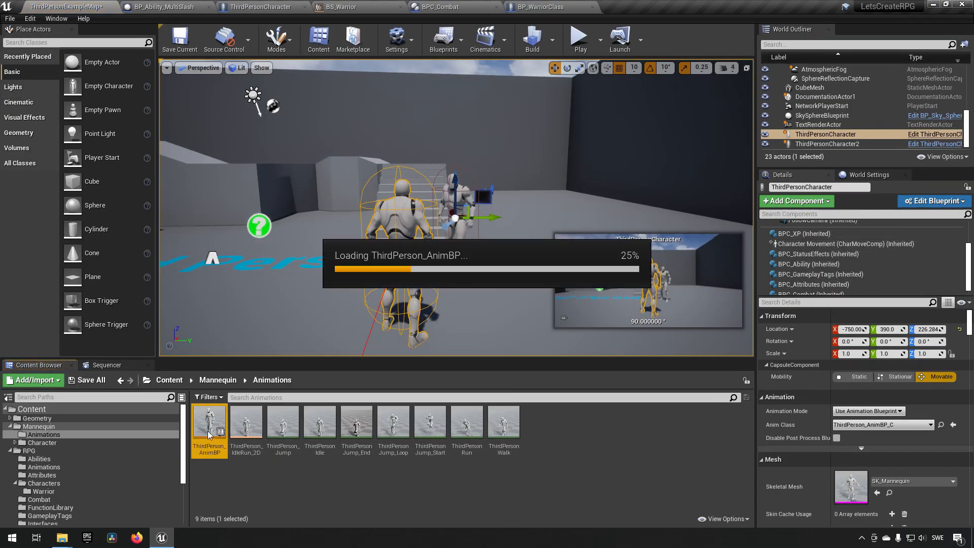
{"action": "double_click", "coordinate": [210, 420]}
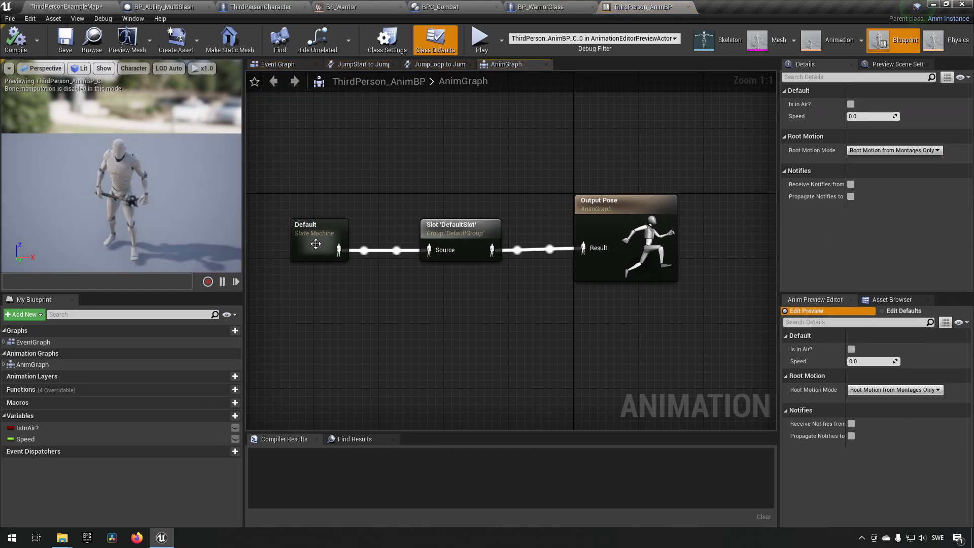
Step: Inside the Idle/Run state, add a BS_Warrior blendspace player from the Asset Browser
{"action": "double_click", "coordinate": [319, 241]}
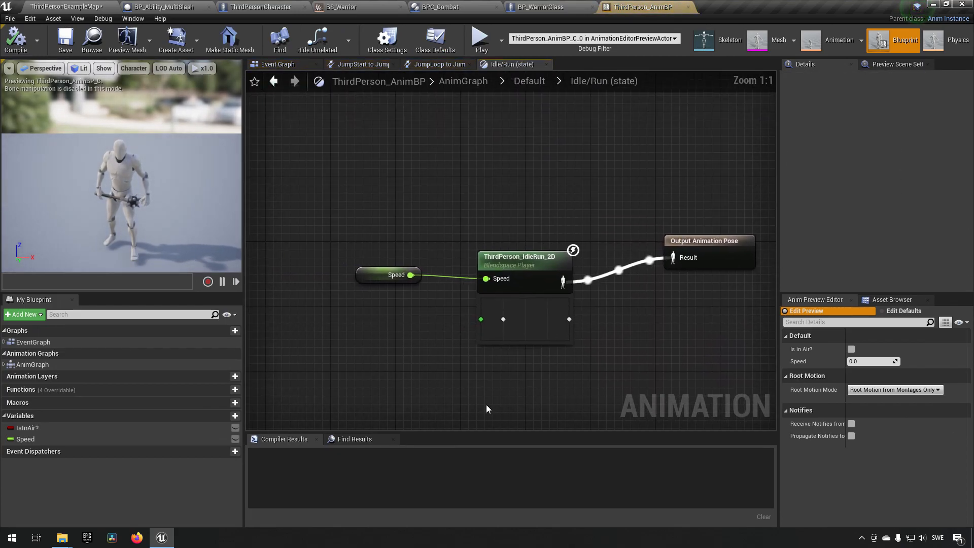
{"action": "left_click", "coordinate": [525, 274]}
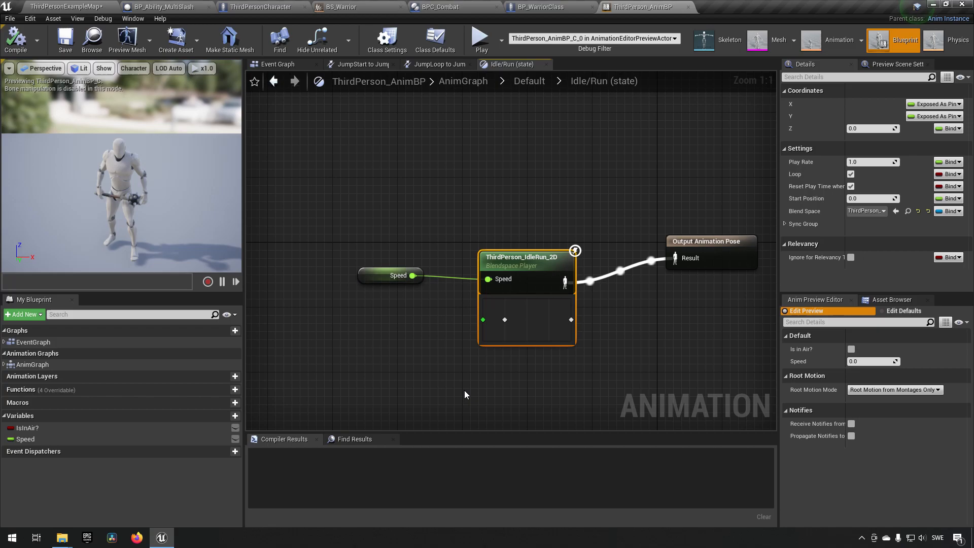
{"action": "left_click", "coordinate": [891, 299]}
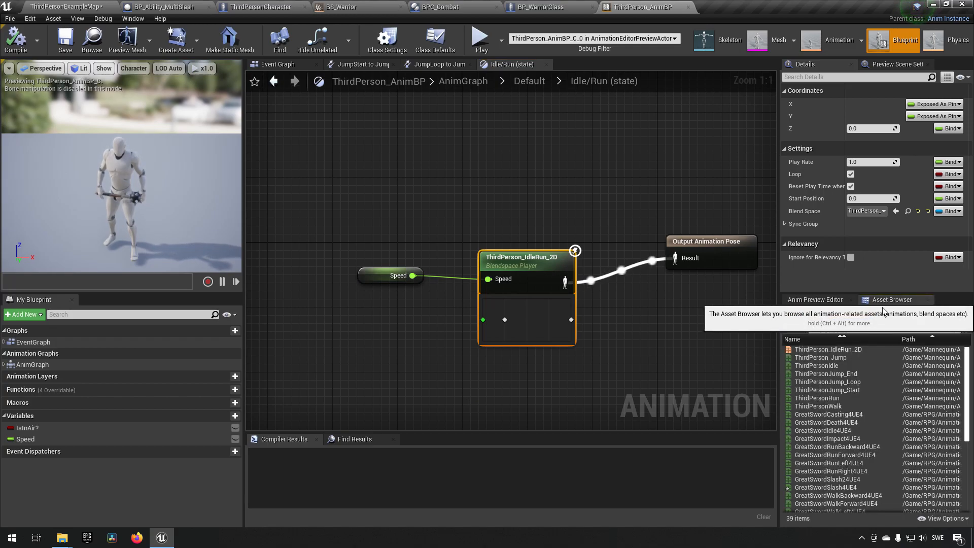
{"action": "mouse_move", "coordinate": [818, 407]}
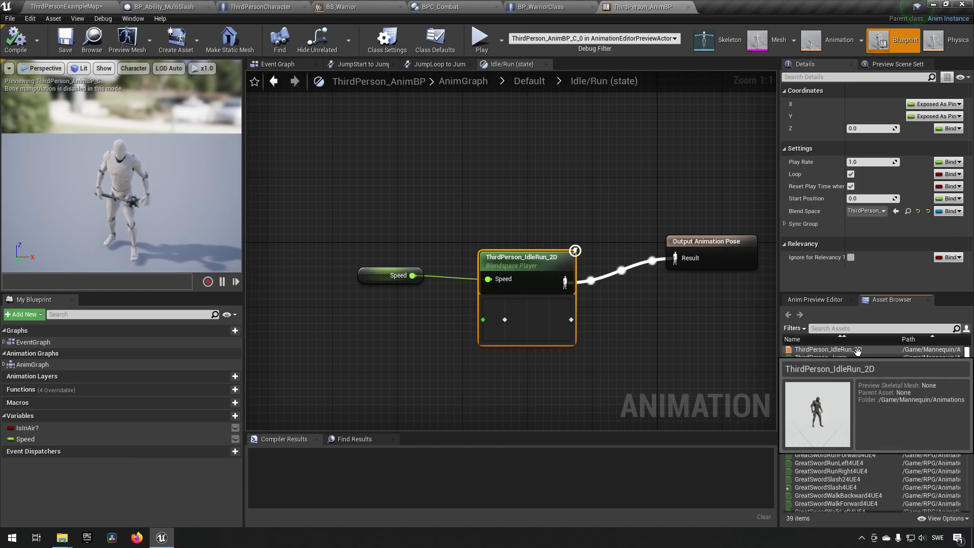
{"action": "scroll", "scroll_direction": "down", "scroll_amount": 3}
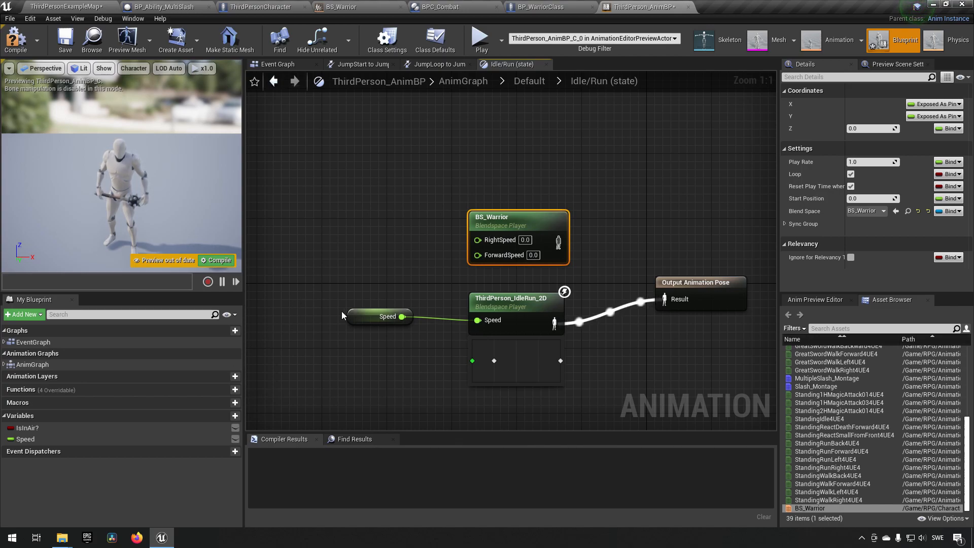
Step: Add a float RightSpeed variable and wire RightSpeed and ForwardSpeed into BS_Warrior
{"action": "left_click", "coordinate": [515, 298]}
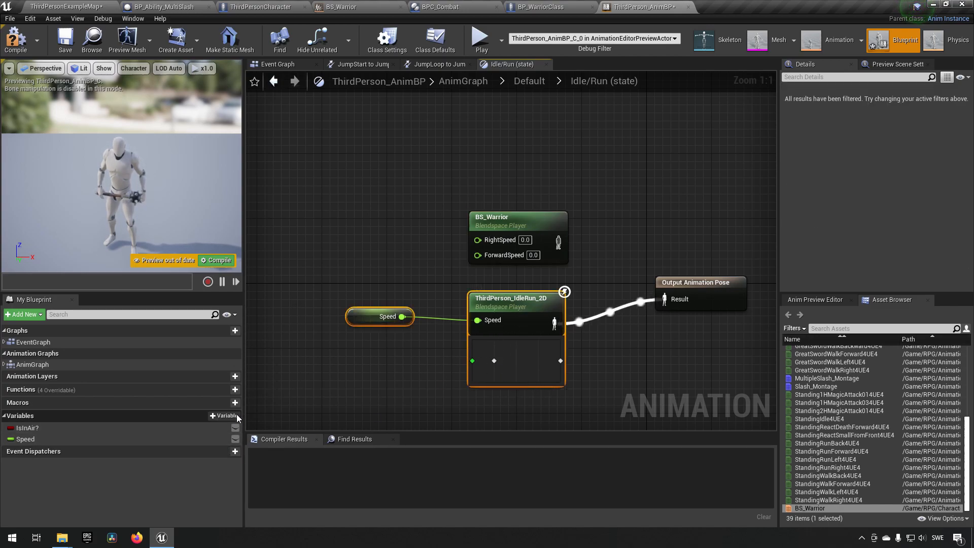
{"action": "left_click", "coordinate": [27, 439]}
{"action": "type", "text": "Forward"}
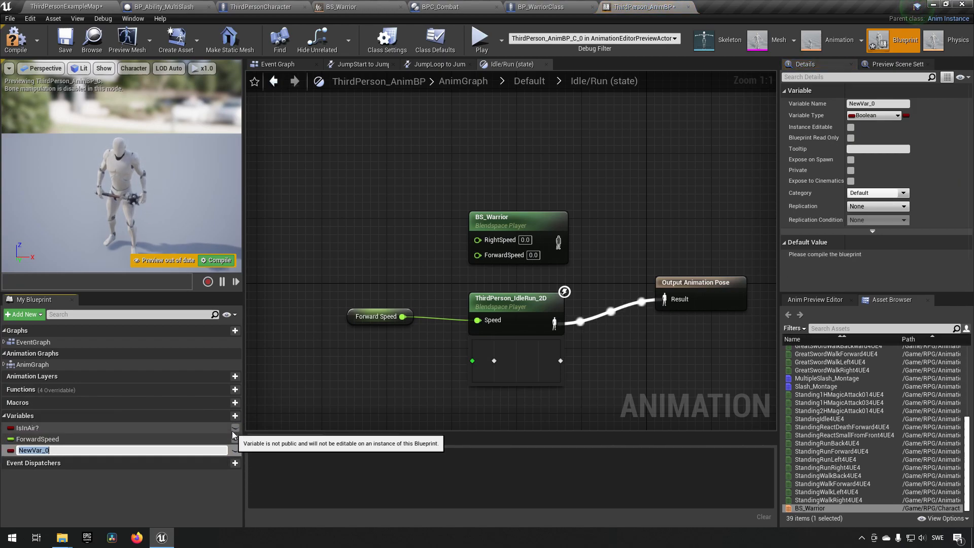
{"action": "type", "text": "RightSpeed"}
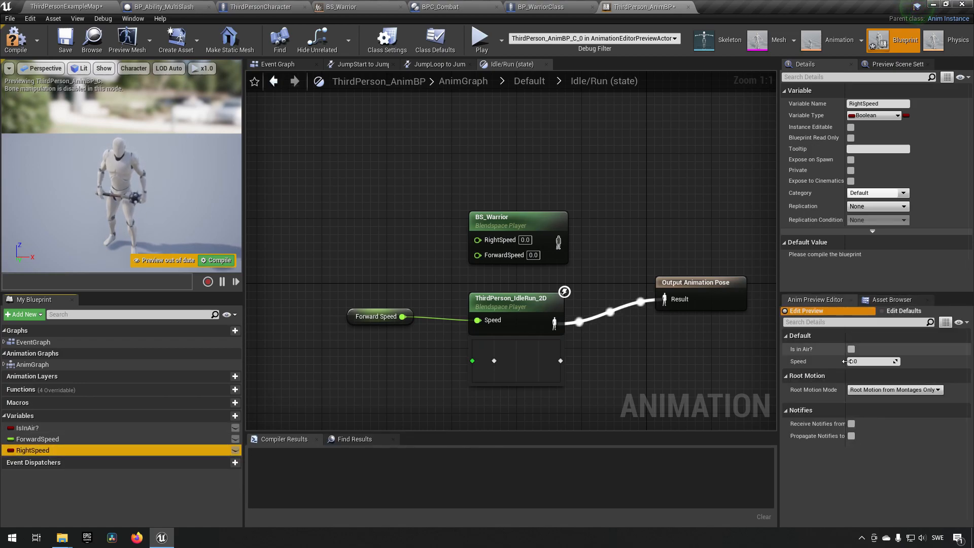
{"action": "left_click", "coordinate": [872, 115]}
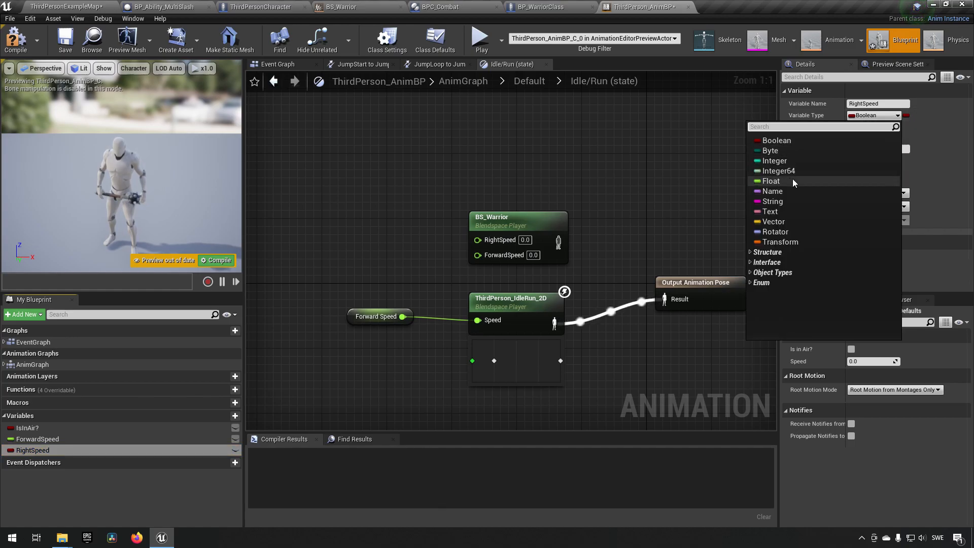
{"action": "left_click", "coordinate": [770, 181]}
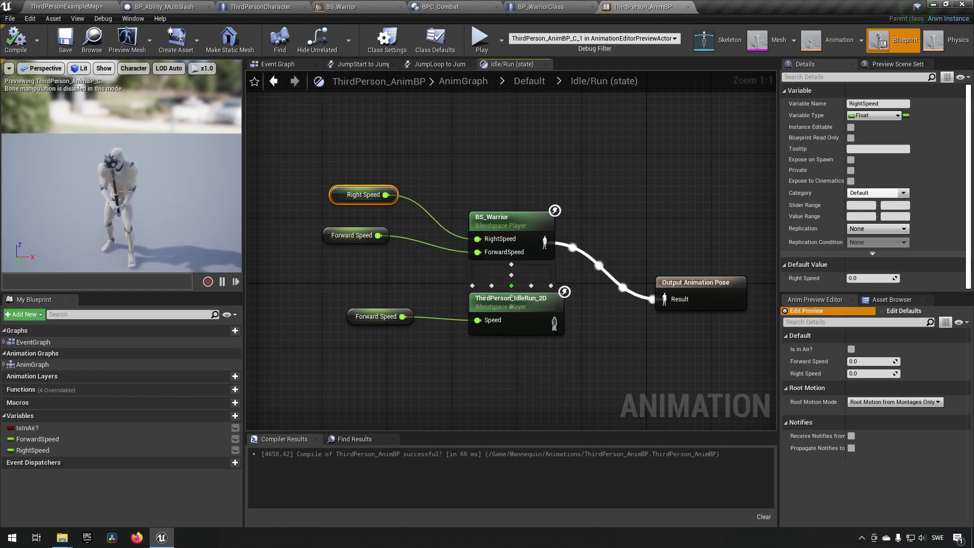
{"action": "mouse_move", "coordinate": [543, 242]}
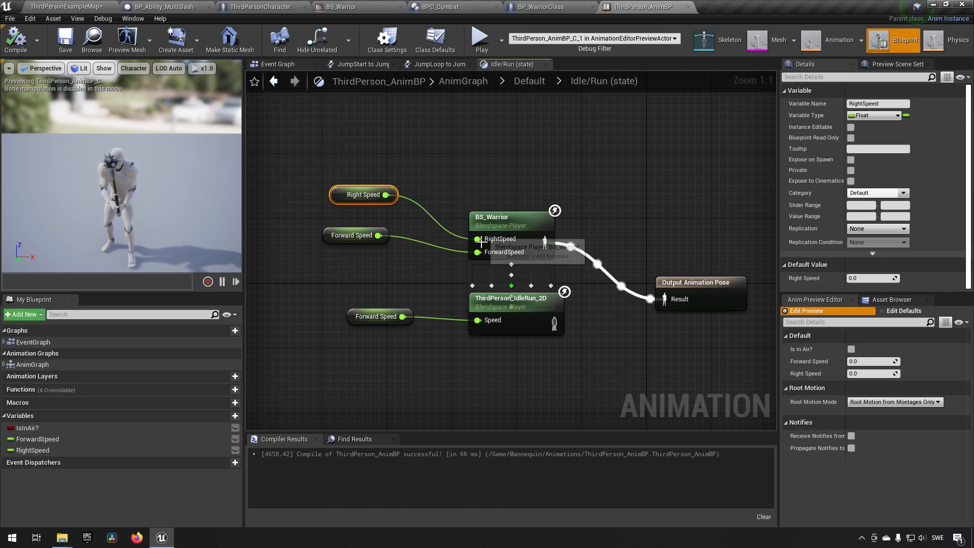
{"action": "mouse_move", "coordinate": [348, 218]}
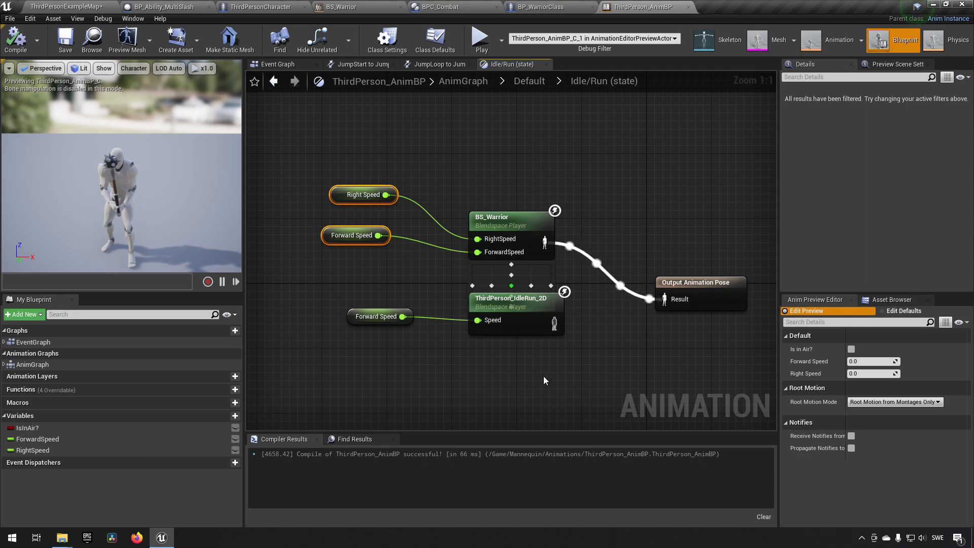
{"action": "left_click", "coordinate": [511, 298]}
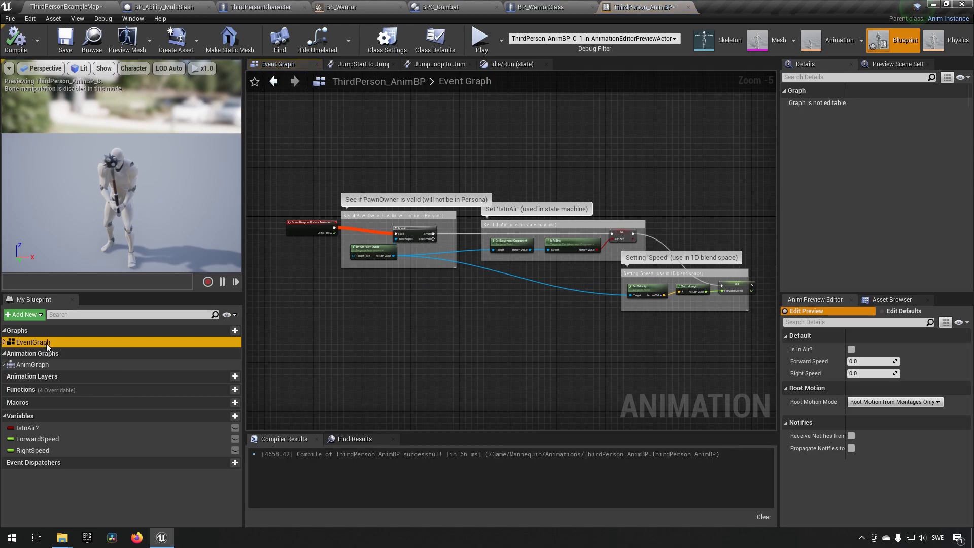
Step: Dot Get Velocity with Get Actor Forward Vector and set ForwardSpeed from the result
{"action": "scroll", "scroll_direction": "up", "scroll_amount": 3}
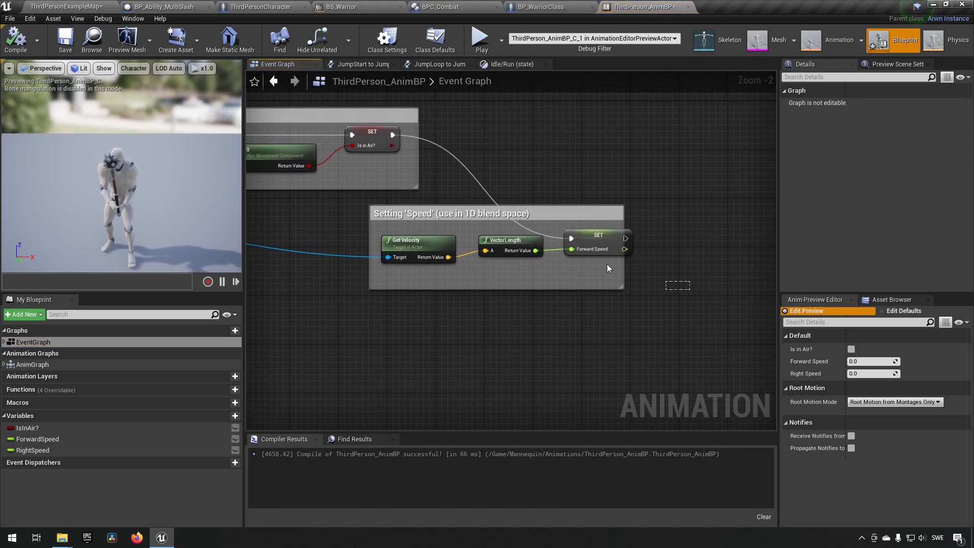
{"action": "left_click", "coordinate": [451, 213]}
{"action": "type", "text": "g"}
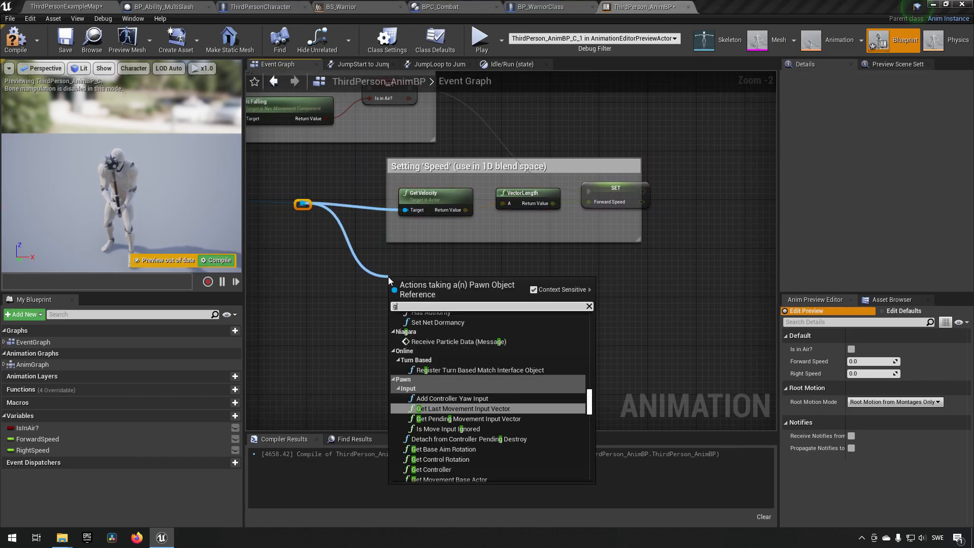
{"action": "type", "text": "et"}
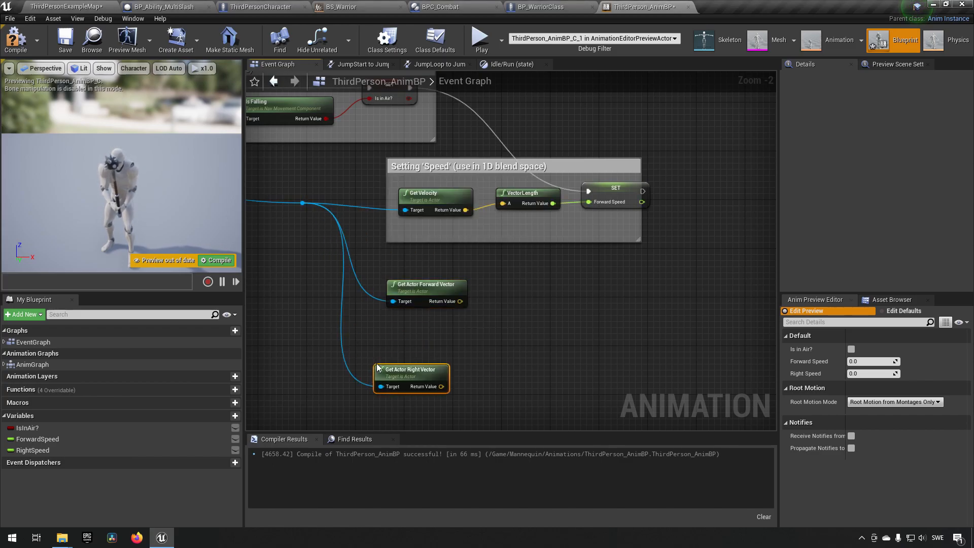
{"action": "mouse_move", "coordinate": [417, 357]}
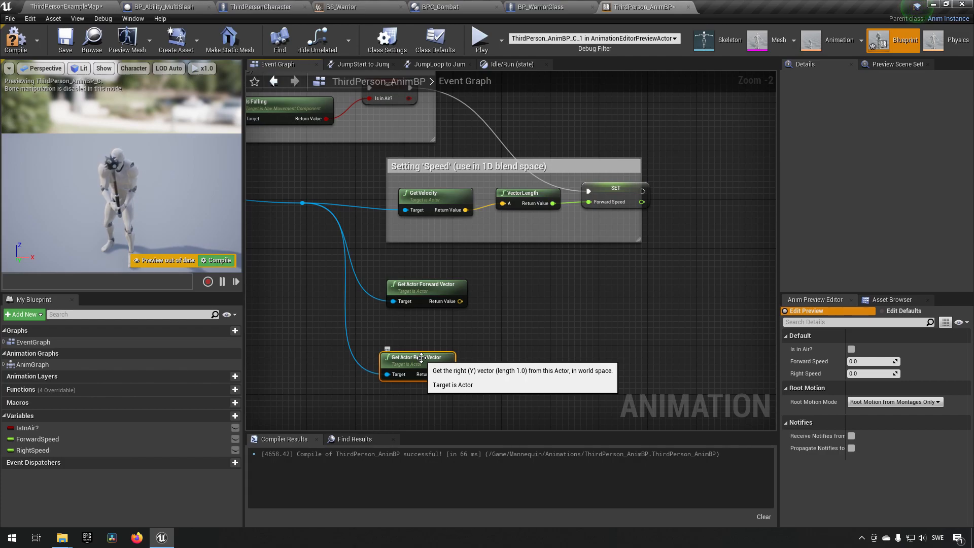
{"action": "mouse_move", "coordinate": [432, 357]}
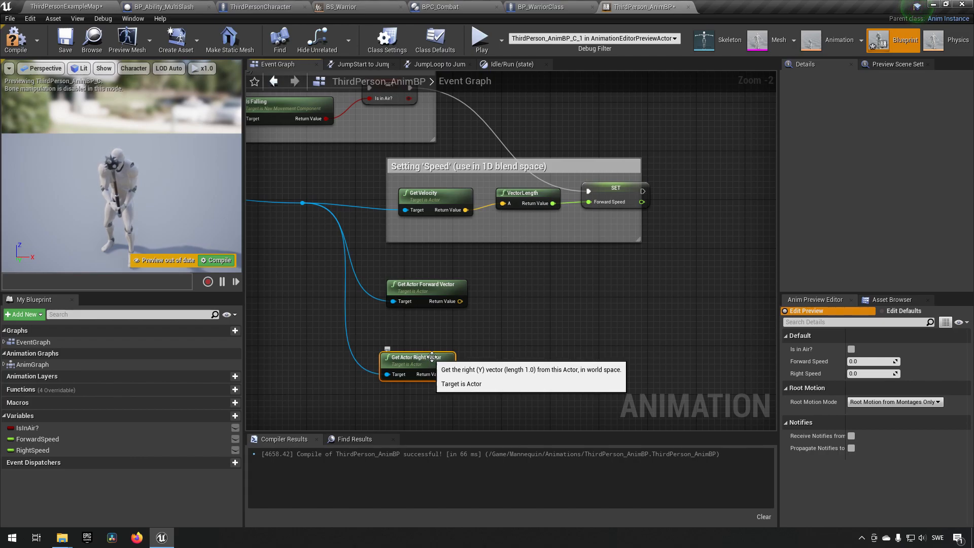
{"action": "mouse_move", "coordinate": [426, 290]}
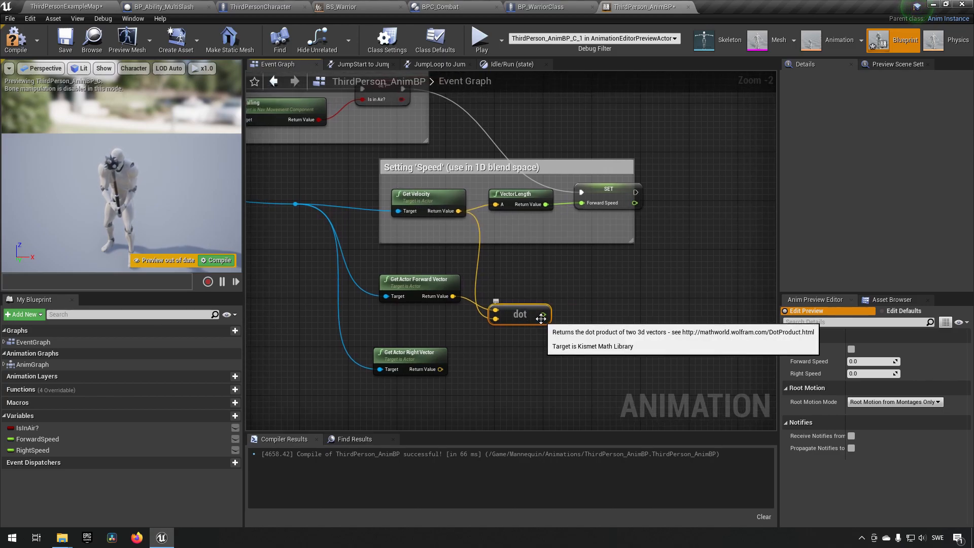
{"action": "mouse_move", "coordinate": [542, 313]}
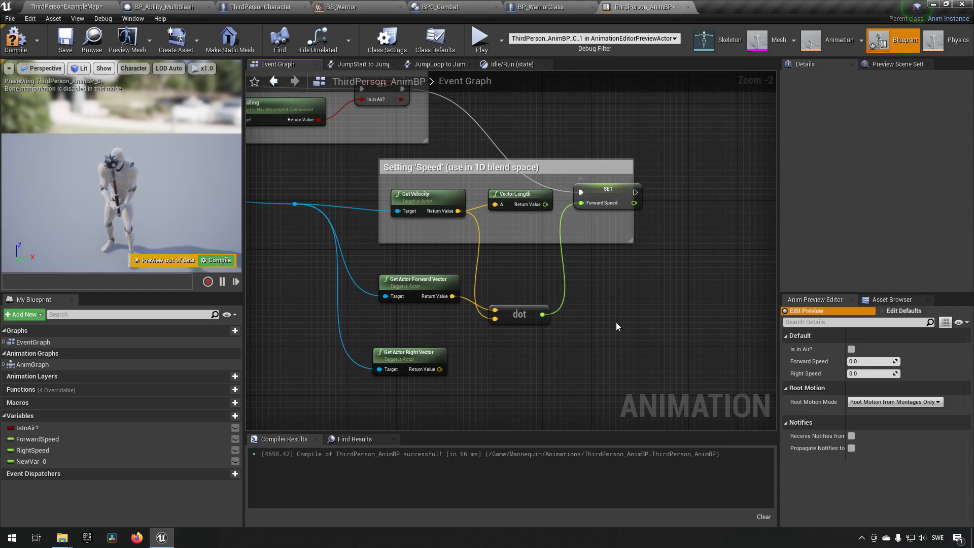
{"action": "mouse_move", "coordinate": [438, 373]}
{"action": "type", "text": "dot"}
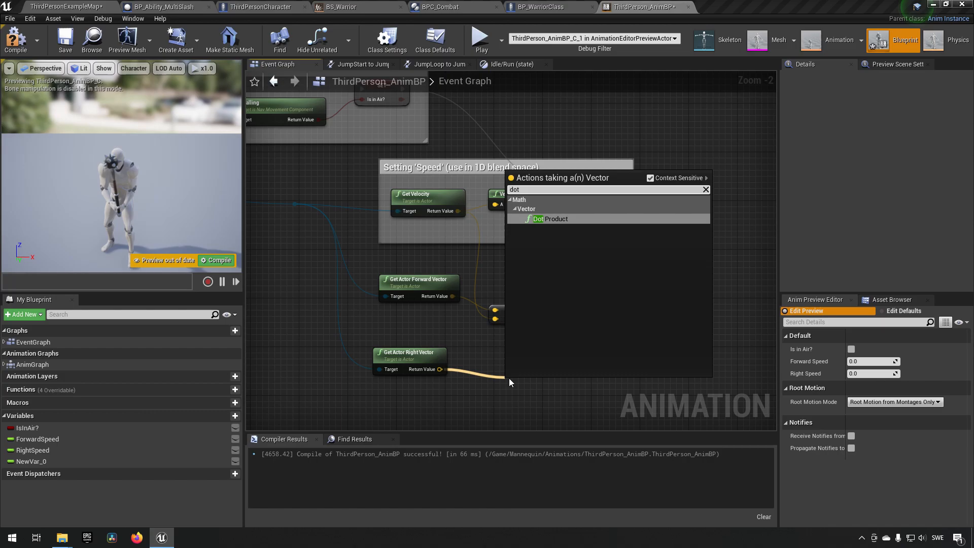
Step: Add a second dot product with the right vector, set RightSpeed after ForwardSpeed, and compile
{"action": "left_click", "coordinate": [550, 218]}
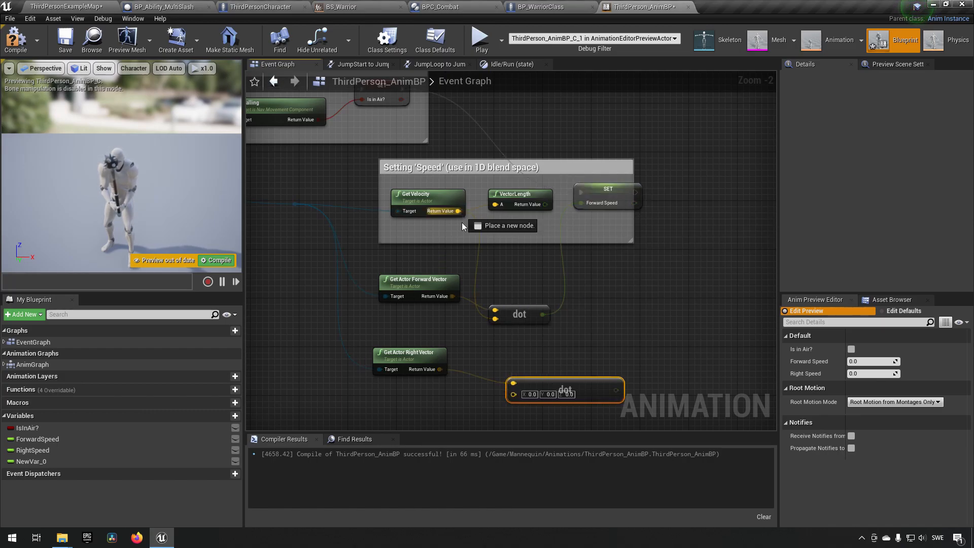
{"action": "mouse_move", "coordinate": [533, 387]}
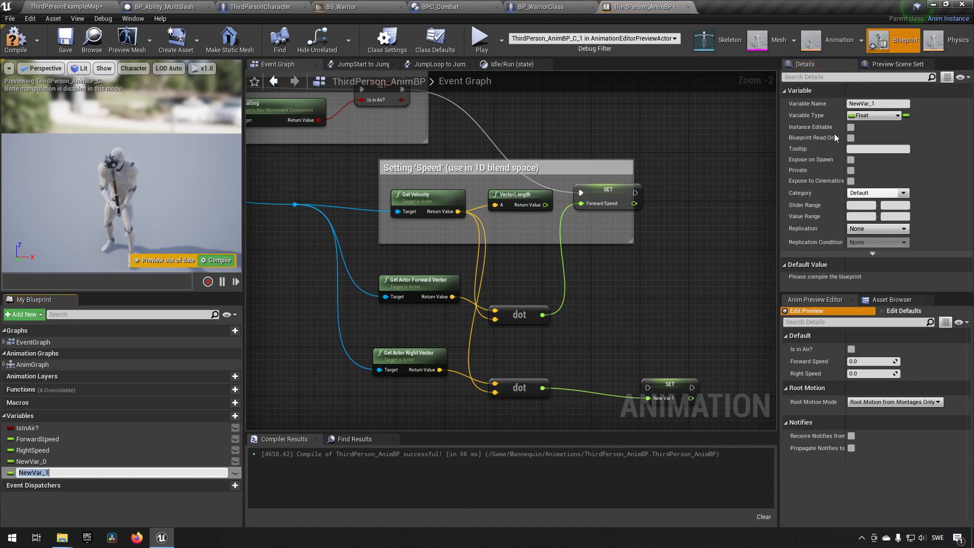
{"action": "mouse_move", "coordinate": [878, 104]}
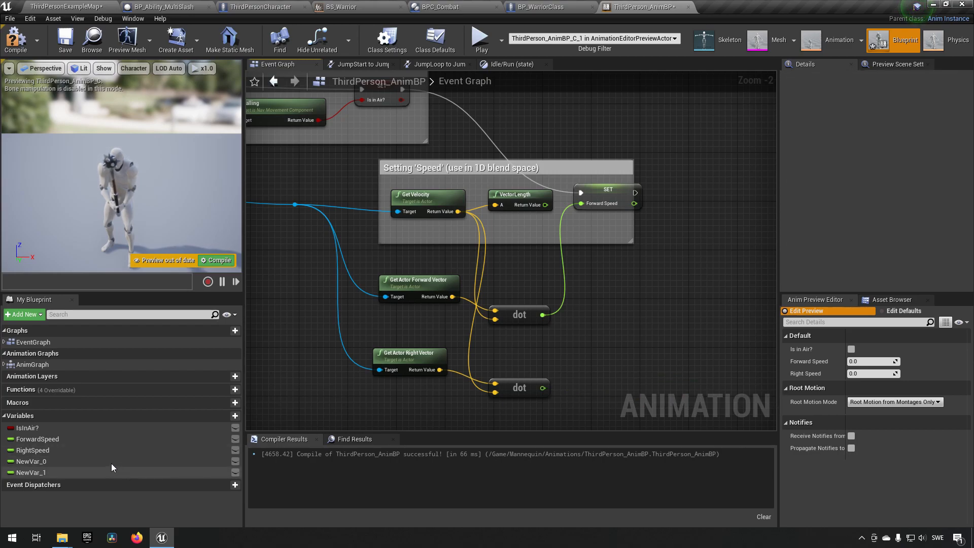
{"action": "left_click", "coordinate": [33, 450]}
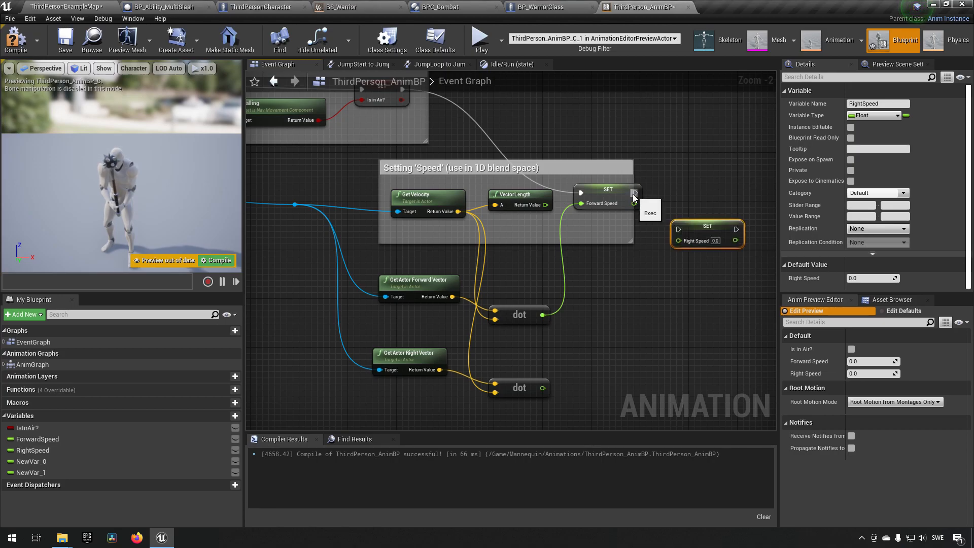
{"action": "left_click", "coordinate": [518, 382]}
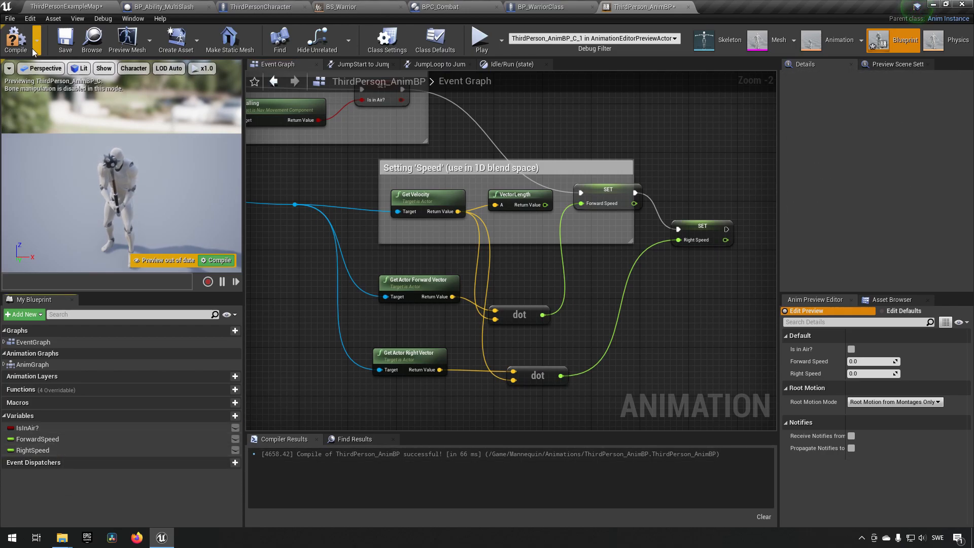
{"action": "left_click", "coordinate": [16, 39]}
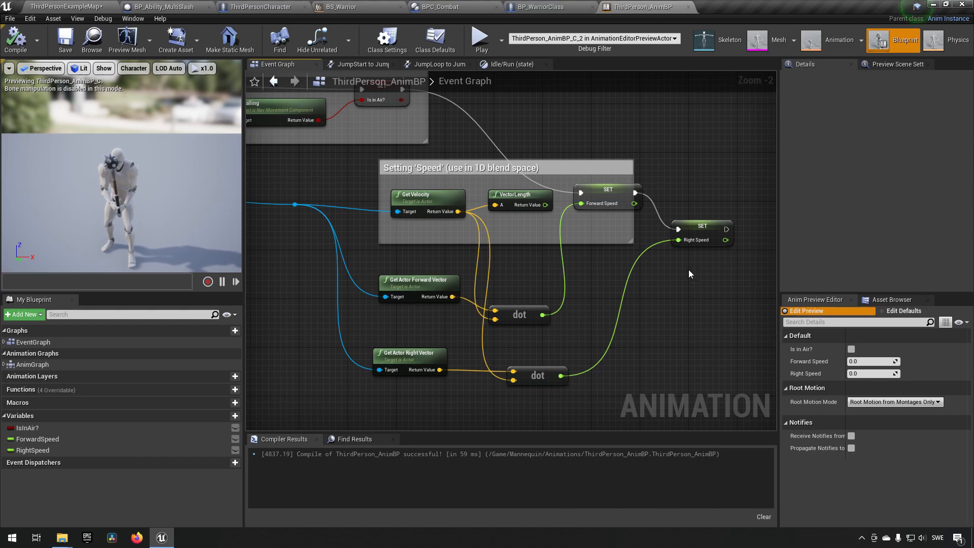
{"action": "mouse_move", "coordinate": [661, 232]}
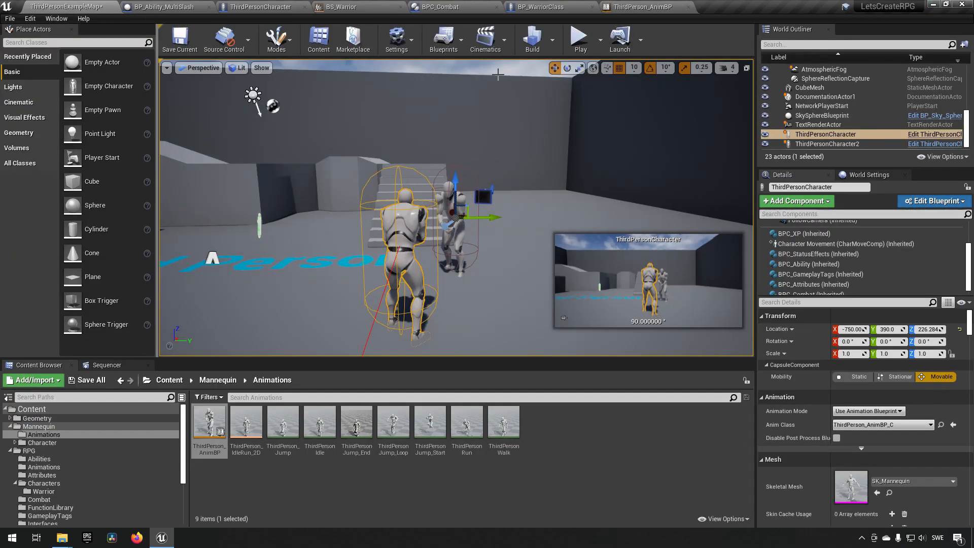
Step: Play the level and give the running game viewport input focus
{"action": "left_click", "coordinate": [578, 37]}
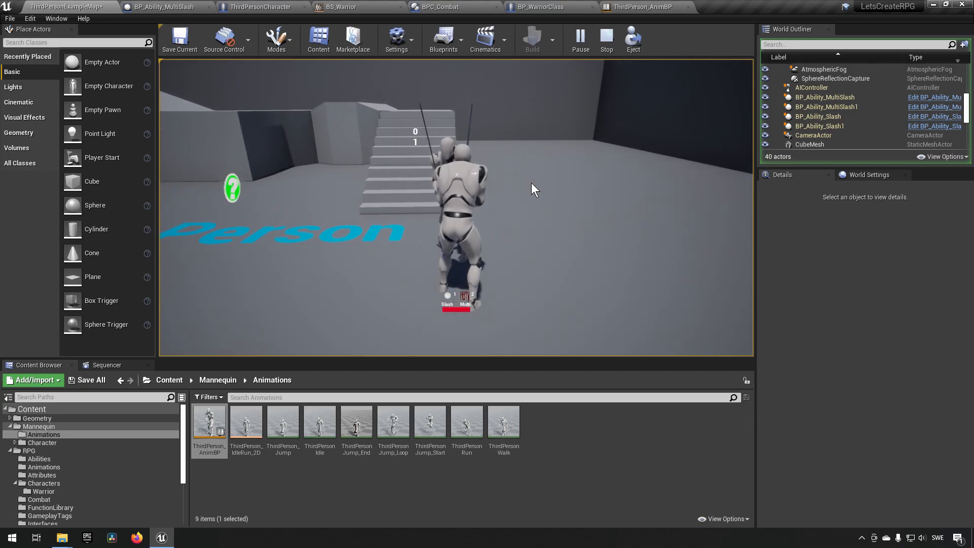
{"action": "left_click", "coordinate": [606, 39]}
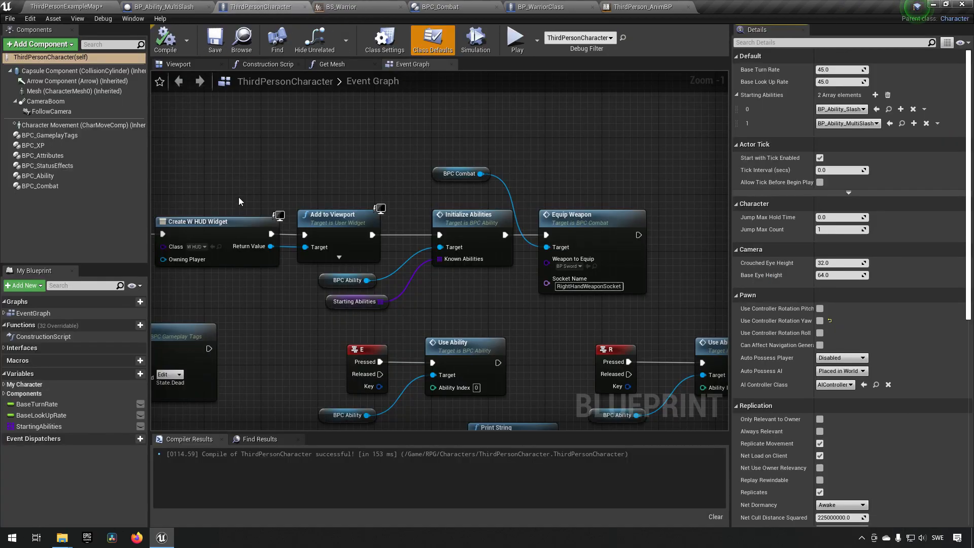
Step: Enable Use Controller Desired Rotation, disable Orient Rotation to Movement, recompile, and return to the map
{"action": "left_click", "coordinate": [81, 125]}
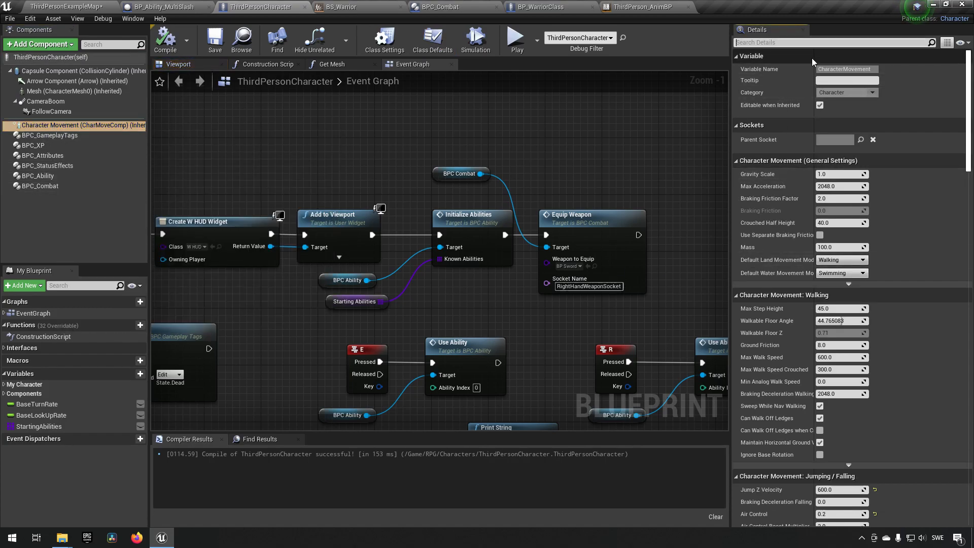
{"action": "type", "text": "rot"}
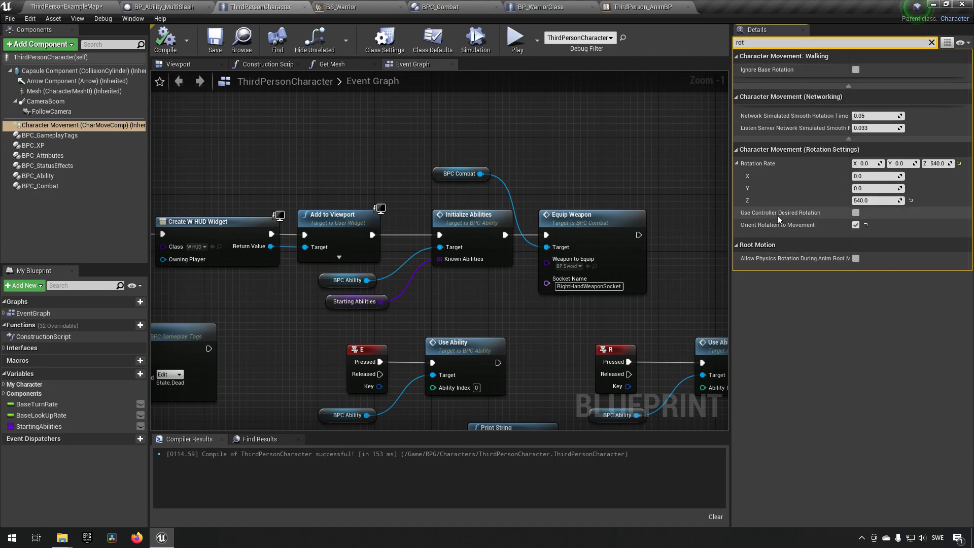
{"action": "mouse_move", "coordinate": [782, 213]}
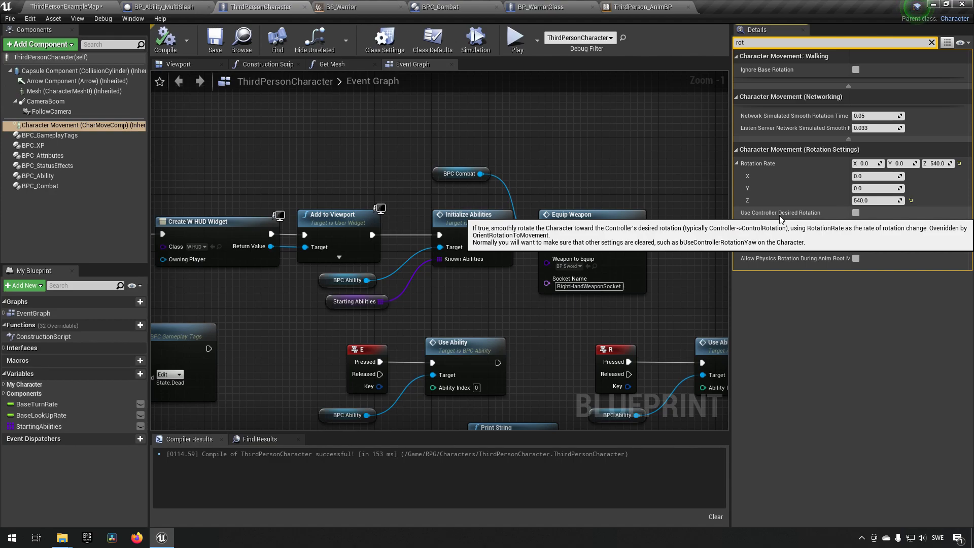
{"action": "mouse_move", "coordinate": [789, 224]}
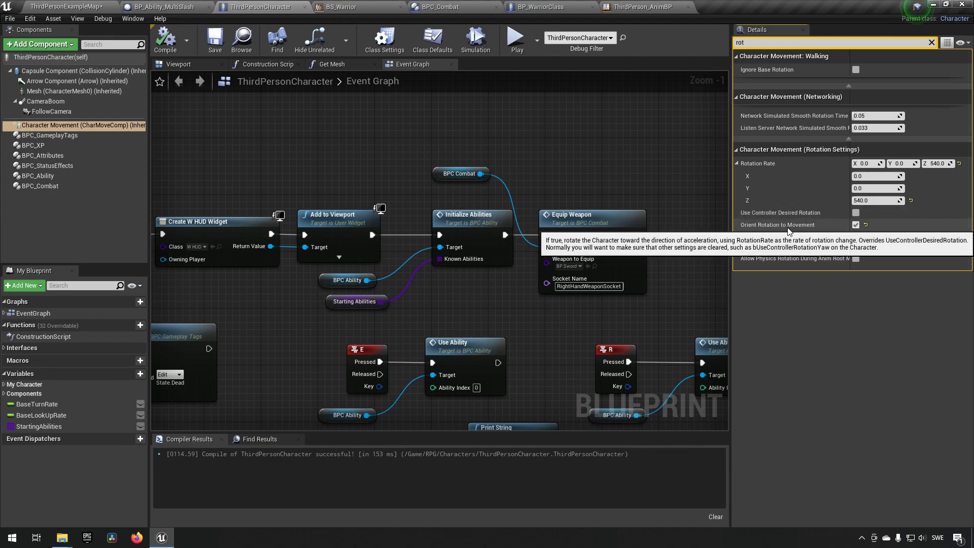
{"action": "mouse_move", "coordinate": [828, 230]}
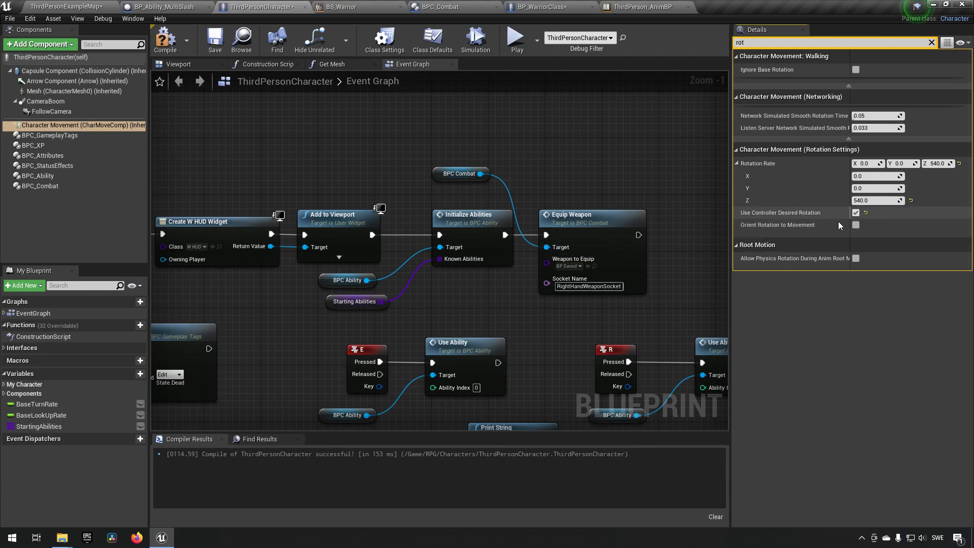
{"action": "mouse_move", "coordinate": [164, 39]}
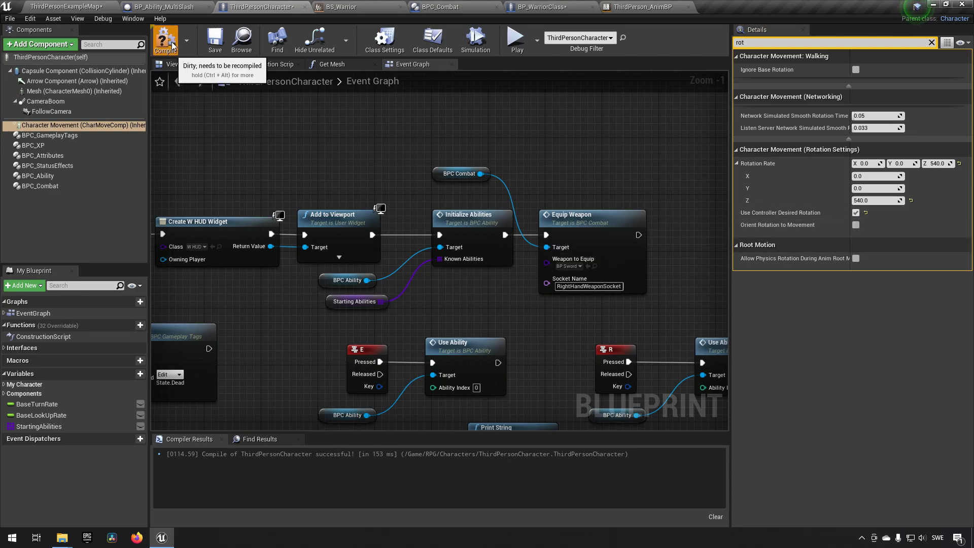
{"action": "left_click", "coordinate": [164, 38]}
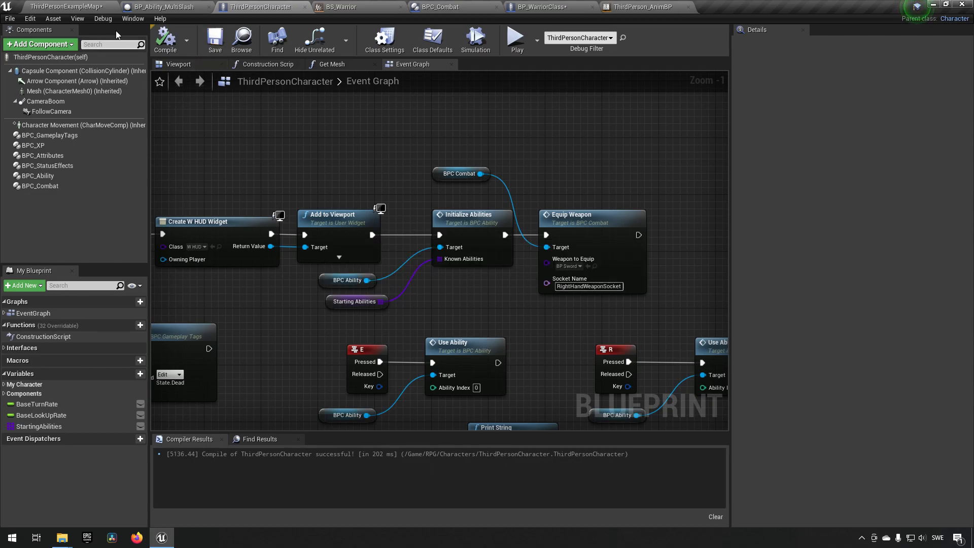
{"action": "left_click", "coordinate": [61, 7]}
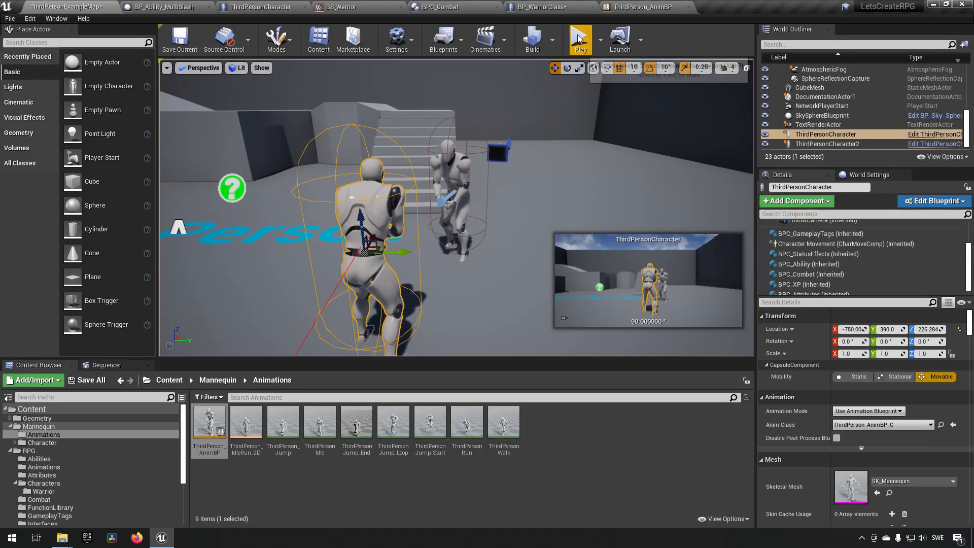
Step: Browse the Content Browser to the RPG > Animations folder
{"action": "left_click", "coordinate": [579, 38]}
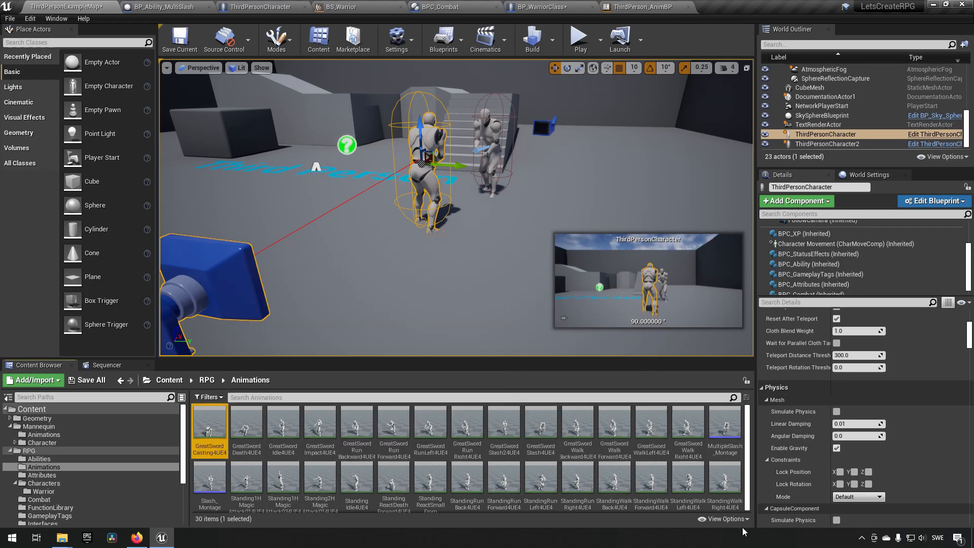
{"action": "key", "text": "ctrl+a"}
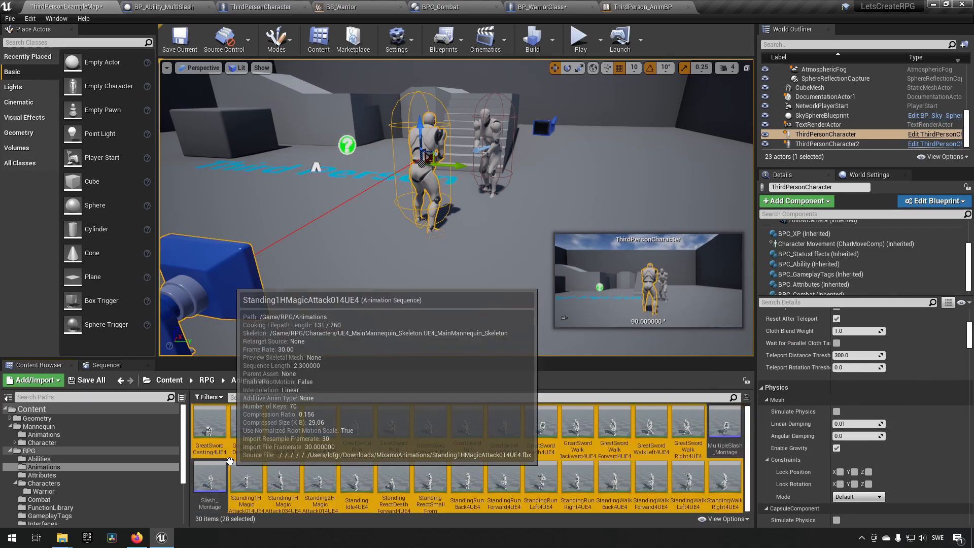
{"action": "mouse_move", "coordinate": [209, 426]}
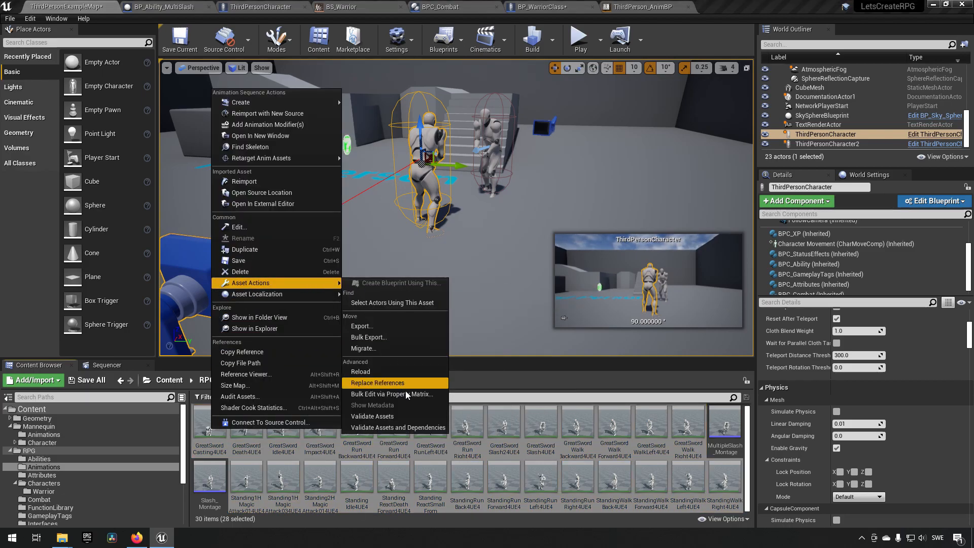
{"action": "left_click", "coordinate": [391, 393]}
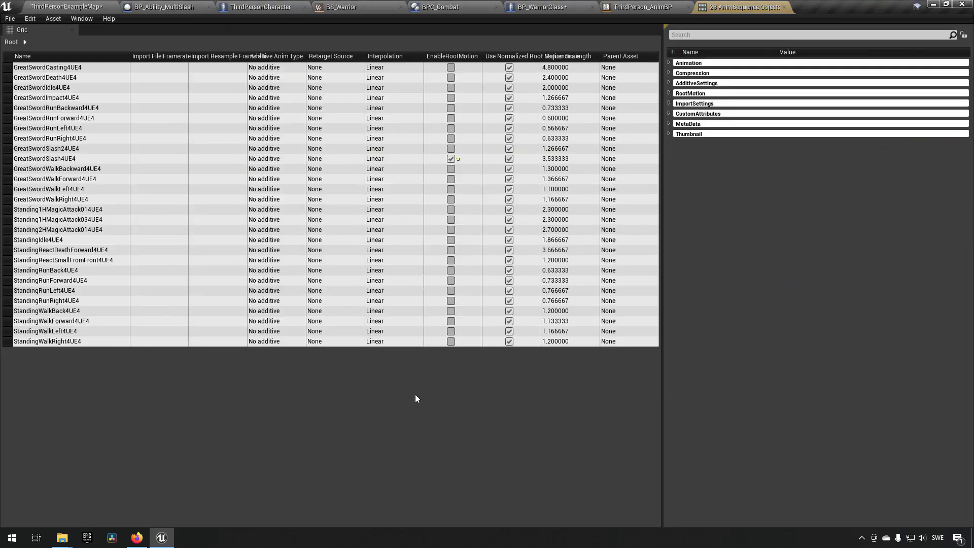
{"action": "mouse_move", "coordinate": [668, 218]}
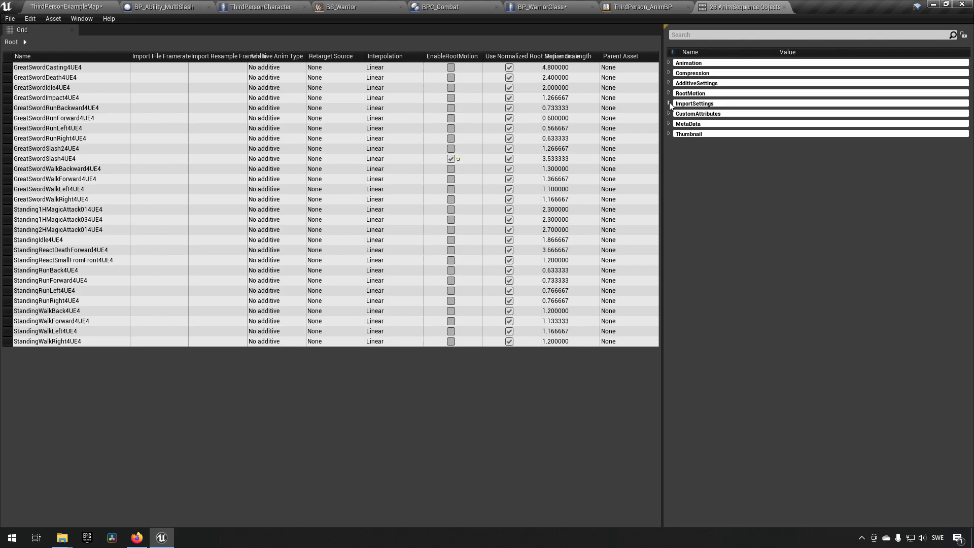
{"action": "left_click", "coordinate": [670, 103]}
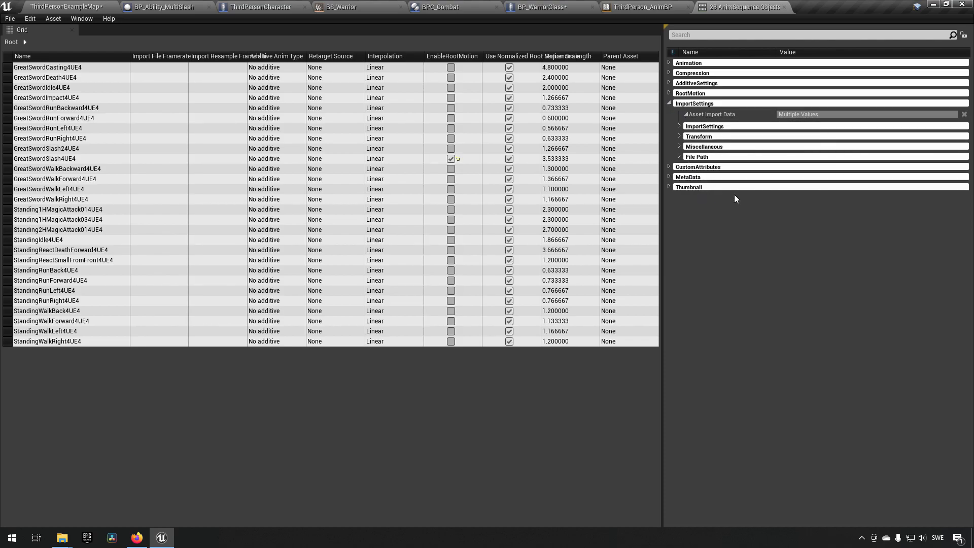
{"action": "left_click", "coordinate": [680, 136]}
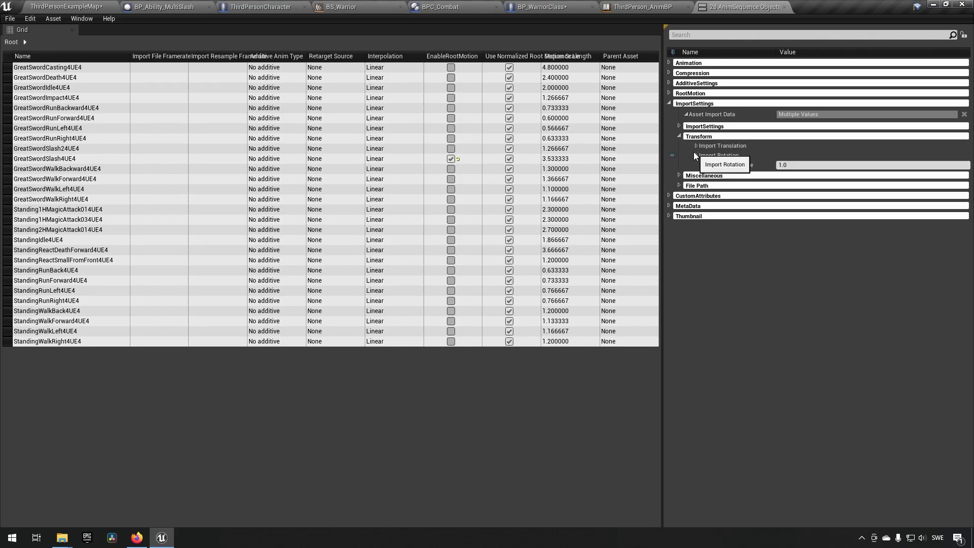
{"action": "left_click", "coordinate": [697, 145]}
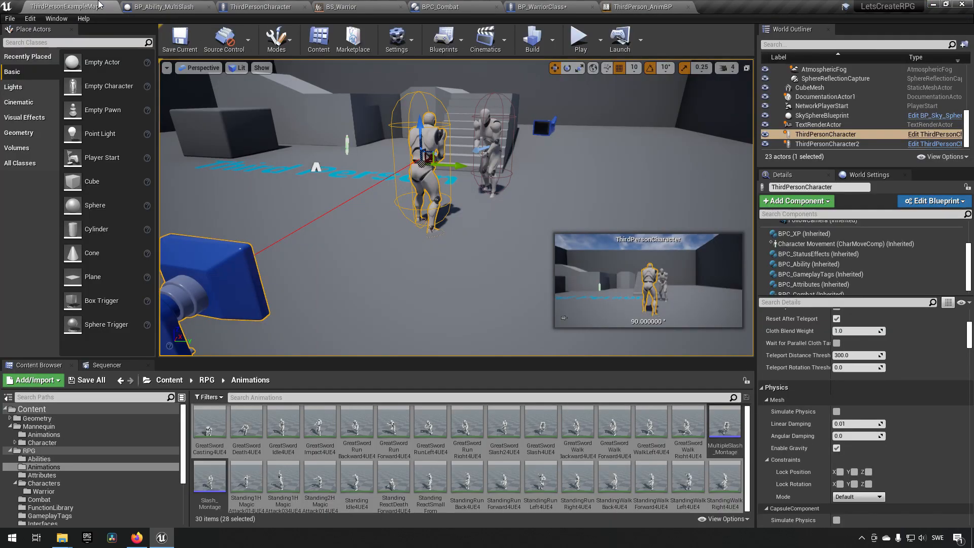
Step: Save the current level, then stop the play session
{"action": "left_click", "coordinate": [282, 428]}
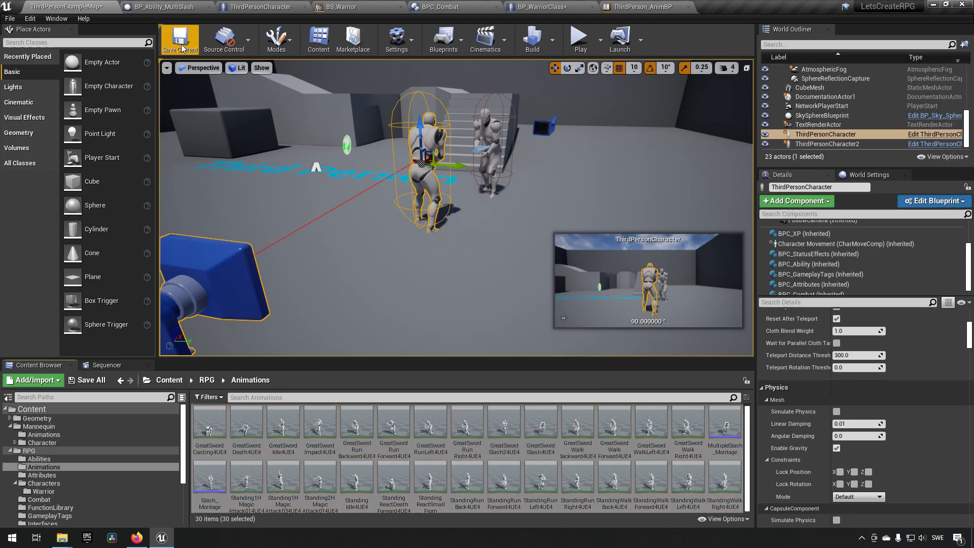
{"action": "left_click", "coordinate": [578, 35]}
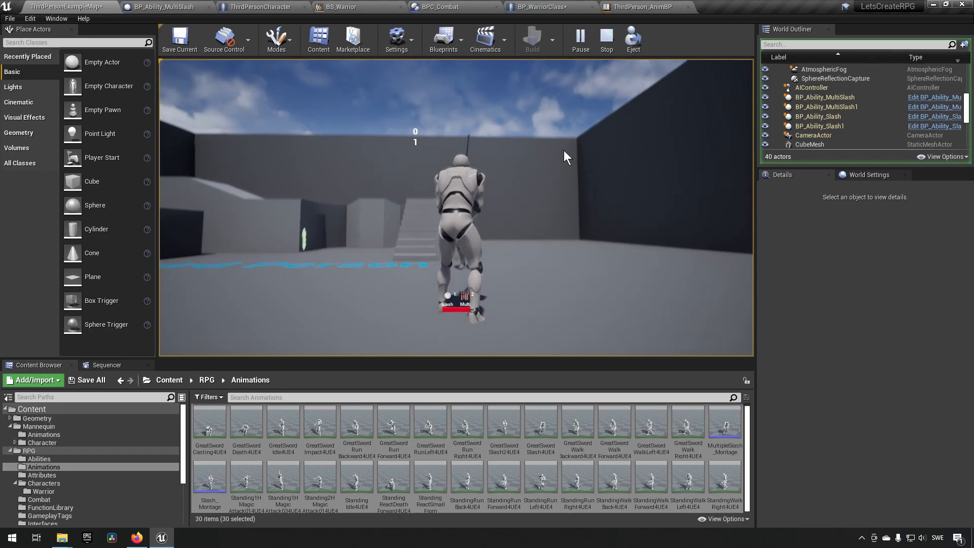
{"action": "left_click", "coordinate": [606, 37]}
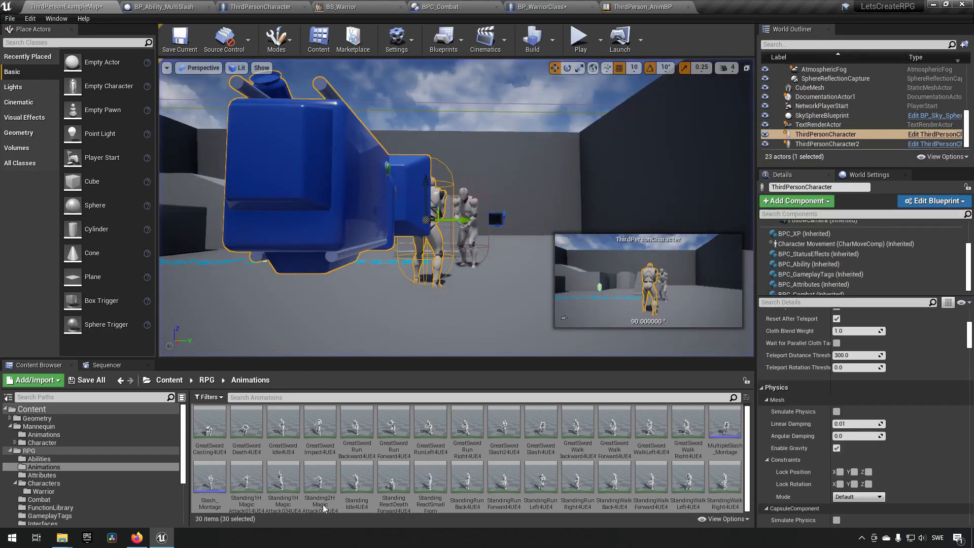
Step: Open the GreatSwordCasting4UE4 animation and play-test the level again
{"action": "double_click", "coordinate": [208, 425]}
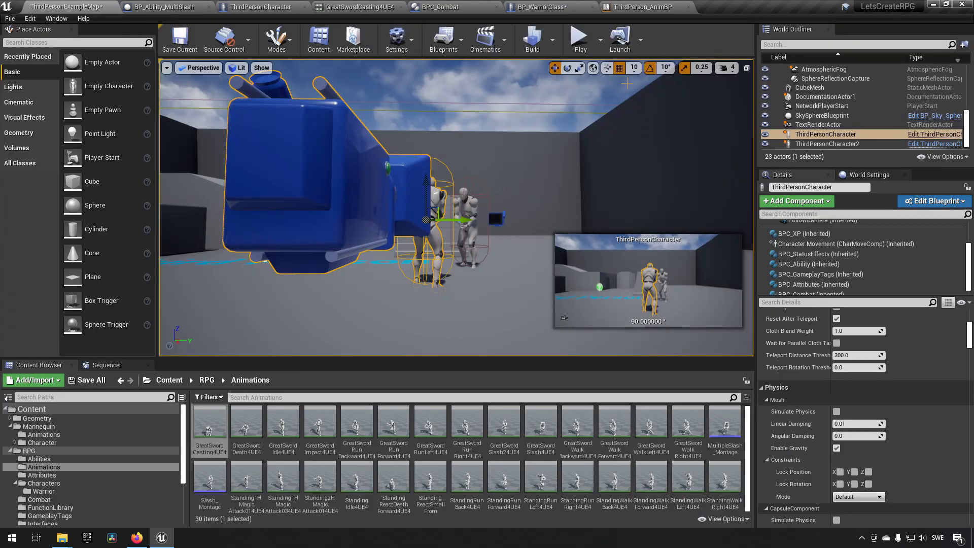
{"action": "left_click", "coordinate": [576, 35]}
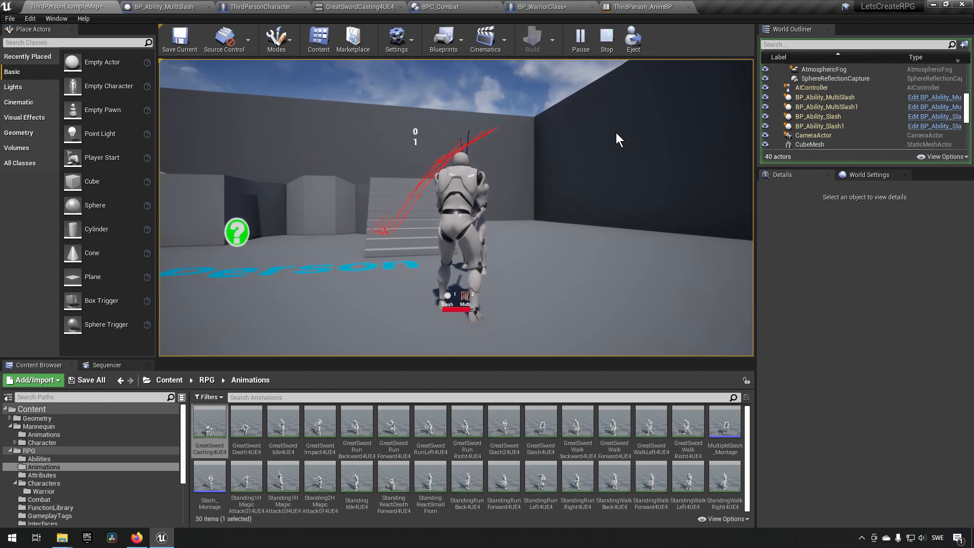
{"action": "left_click", "coordinate": [605, 39]}
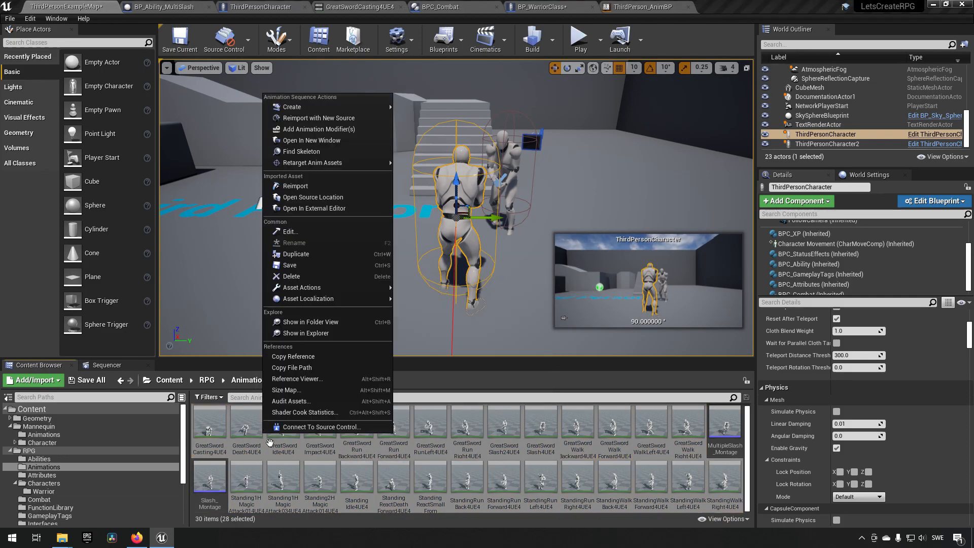
{"action": "mouse_move", "coordinate": [294, 186]}
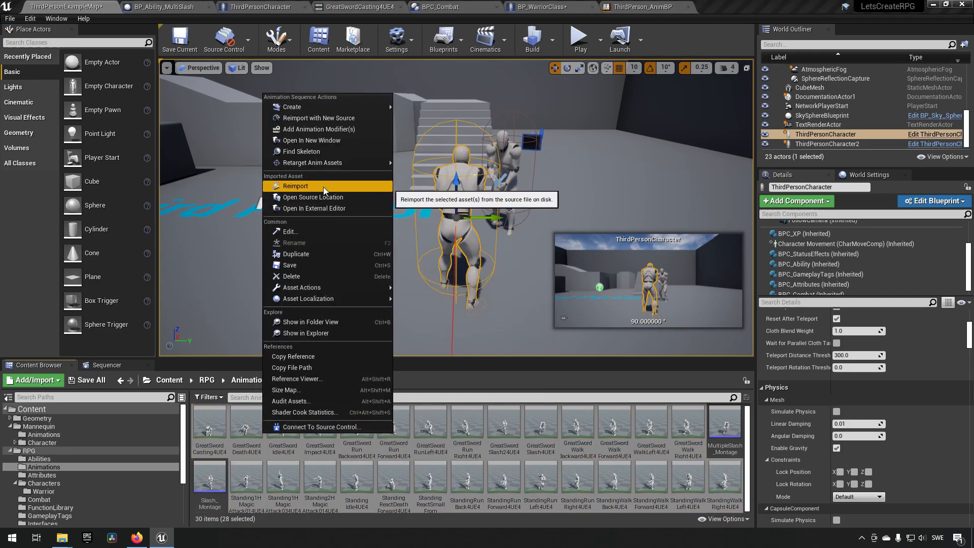
Step: Reimport the 28 selected animations from their source files
{"action": "left_click", "coordinate": [294, 186]}
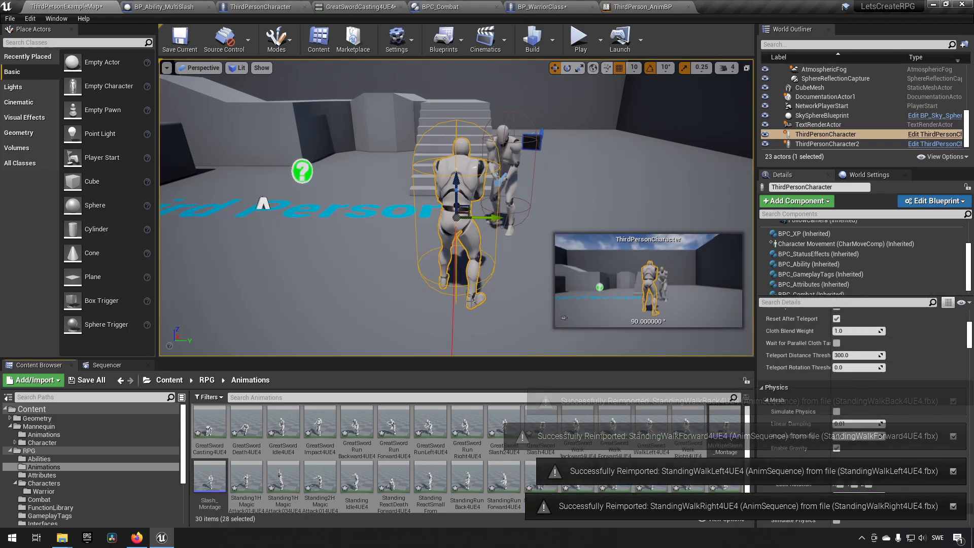
{"action": "mouse_move", "coordinate": [393, 426]}
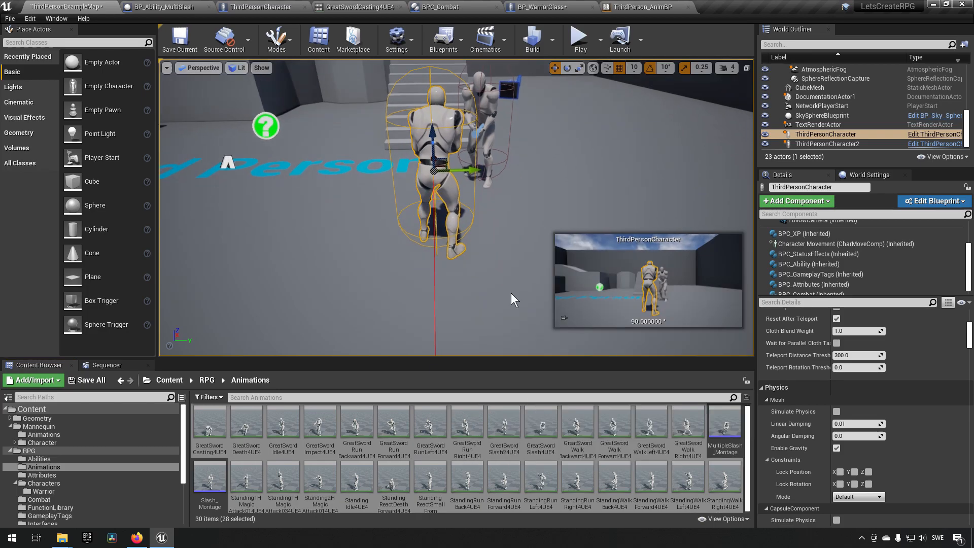
{"action": "left_click", "coordinate": [578, 35]}
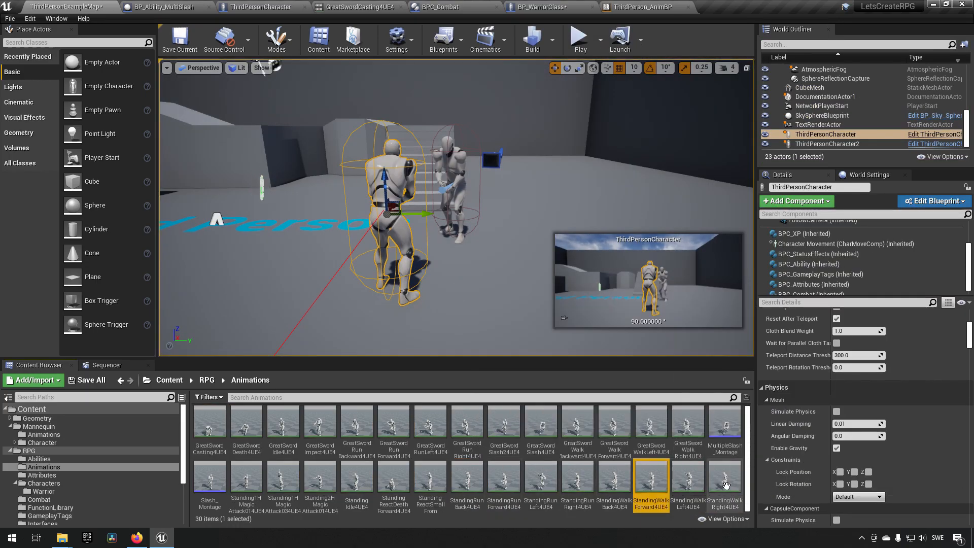
{"action": "left_click", "coordinate": [724, 482]}
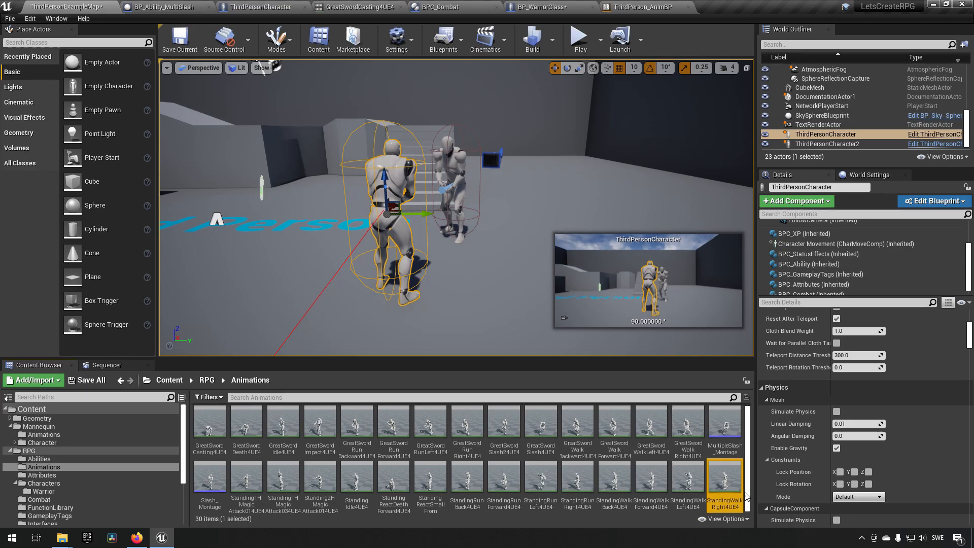